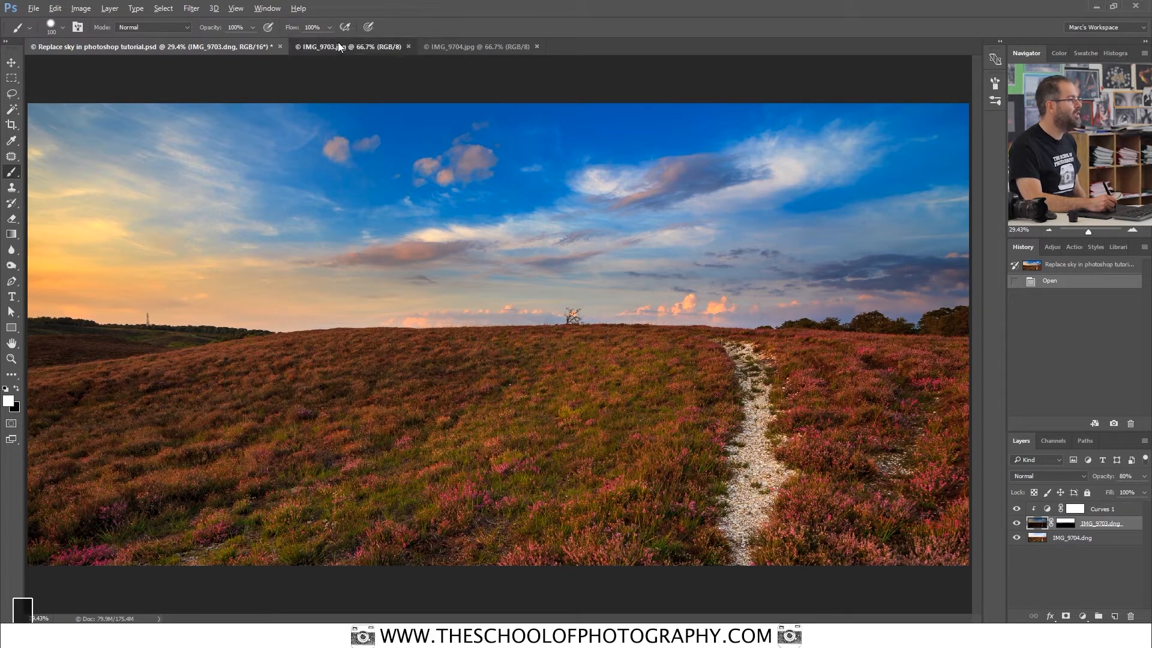
View the dark IMG_9703.jpg exposure, then the bright IMG_9704.jpg exposure
left_click(338, 46)
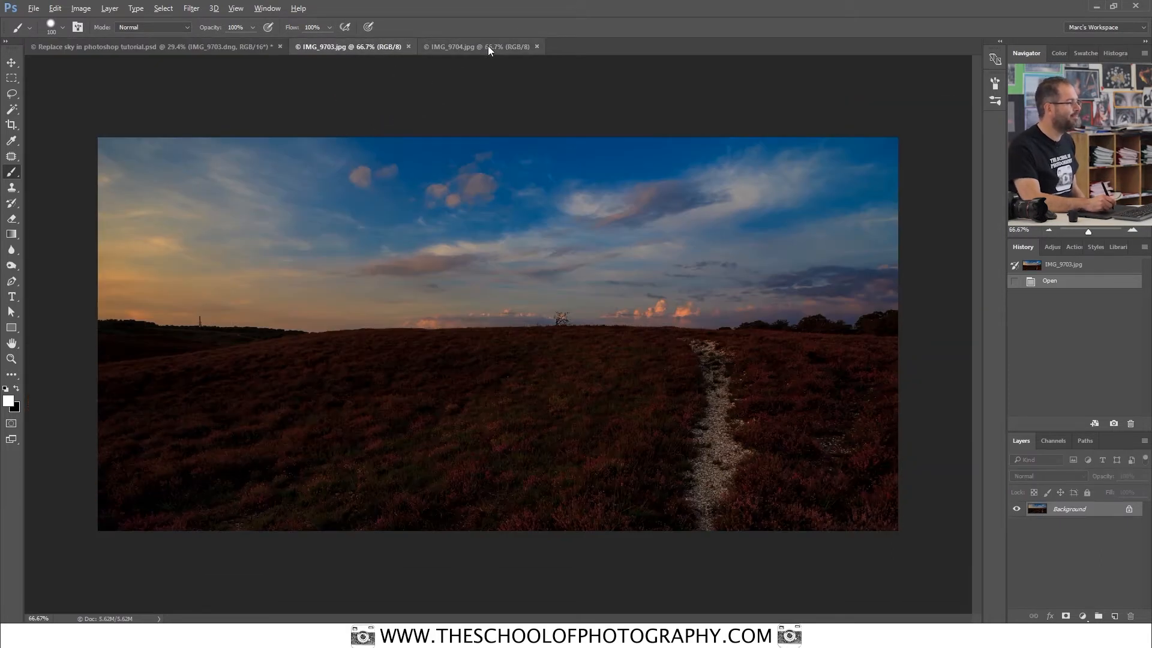
left_click(477, 46)
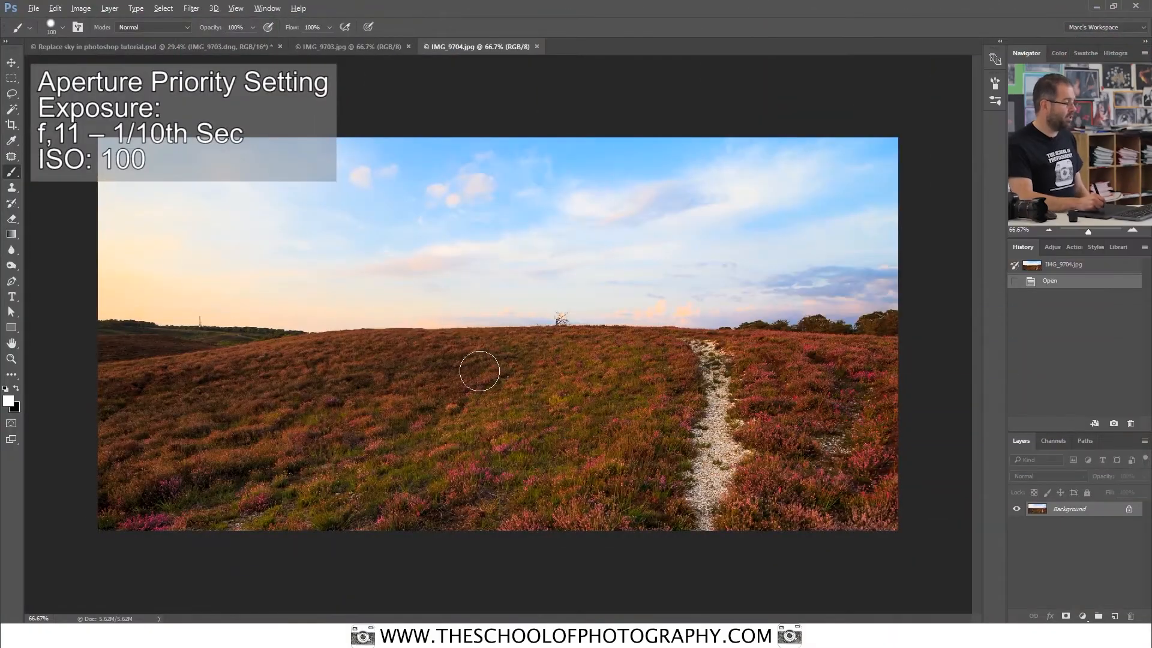
mouse_move(598, 325)
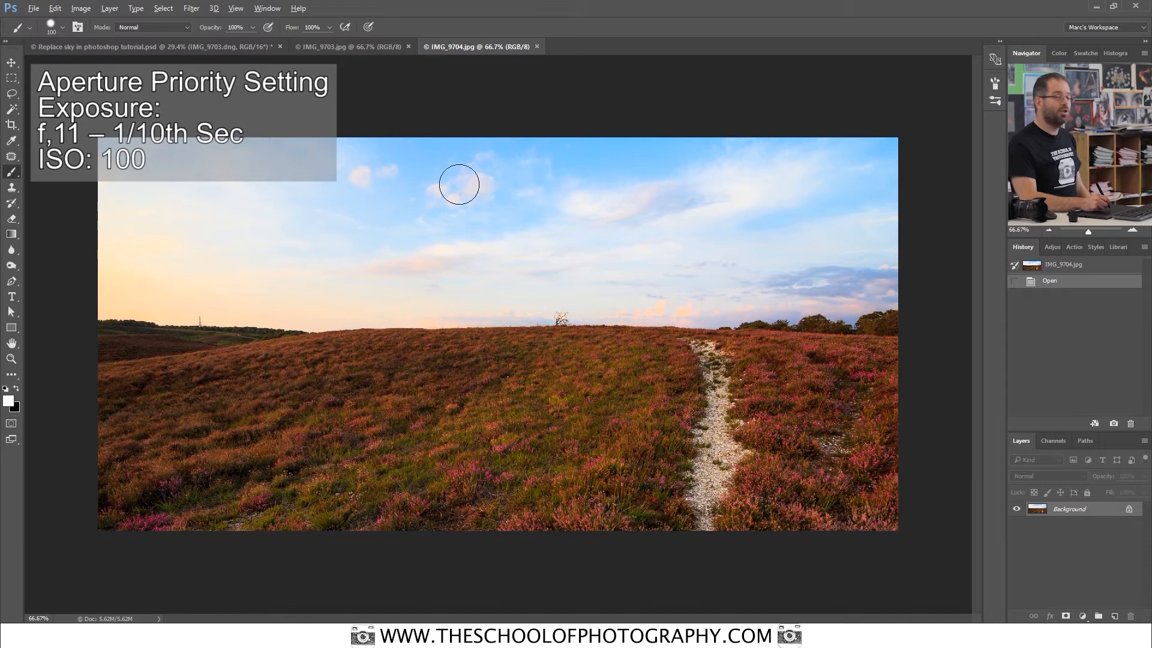
mouse_move(515, 443)
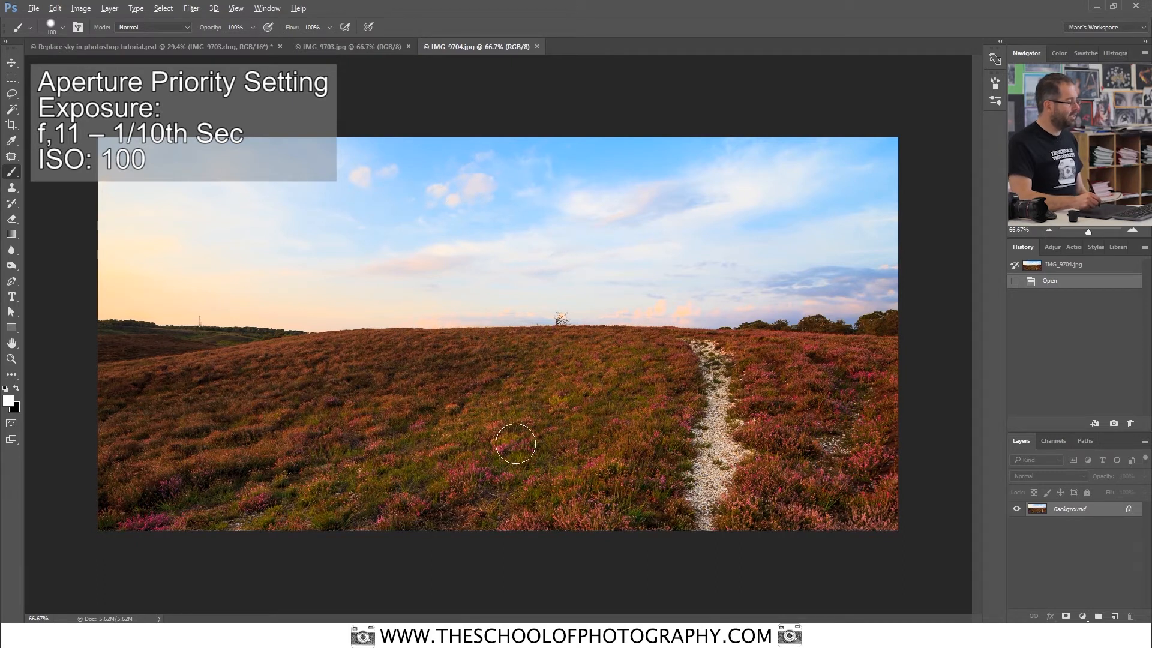
mouse_move(896, 451)
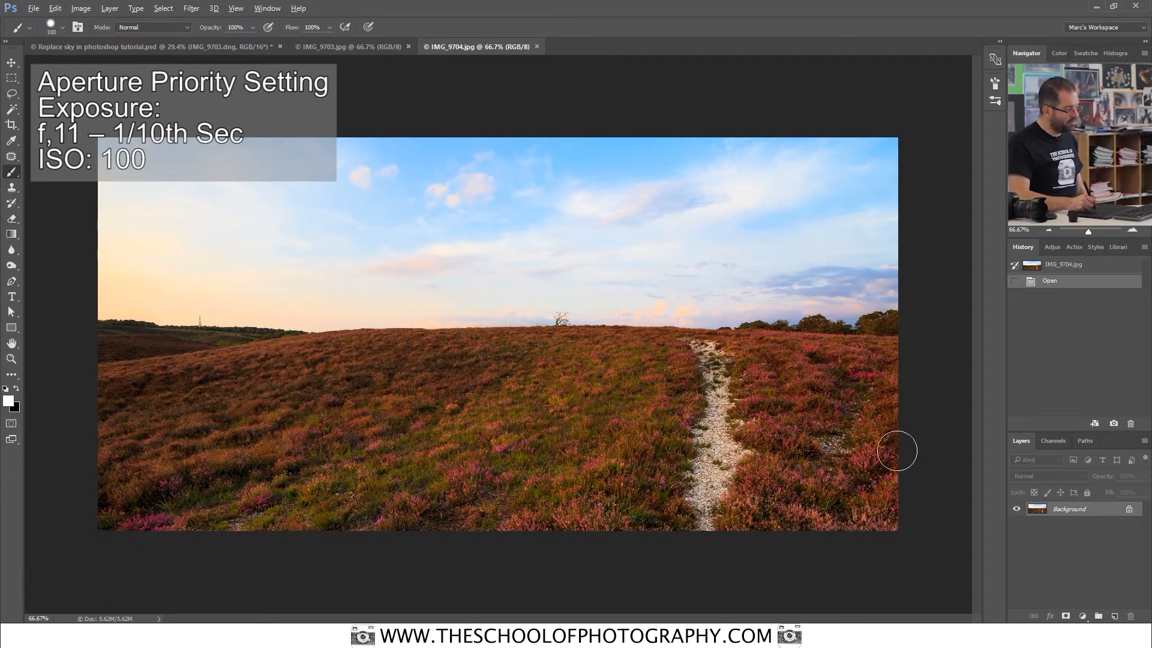
mouse_move(763, 442)
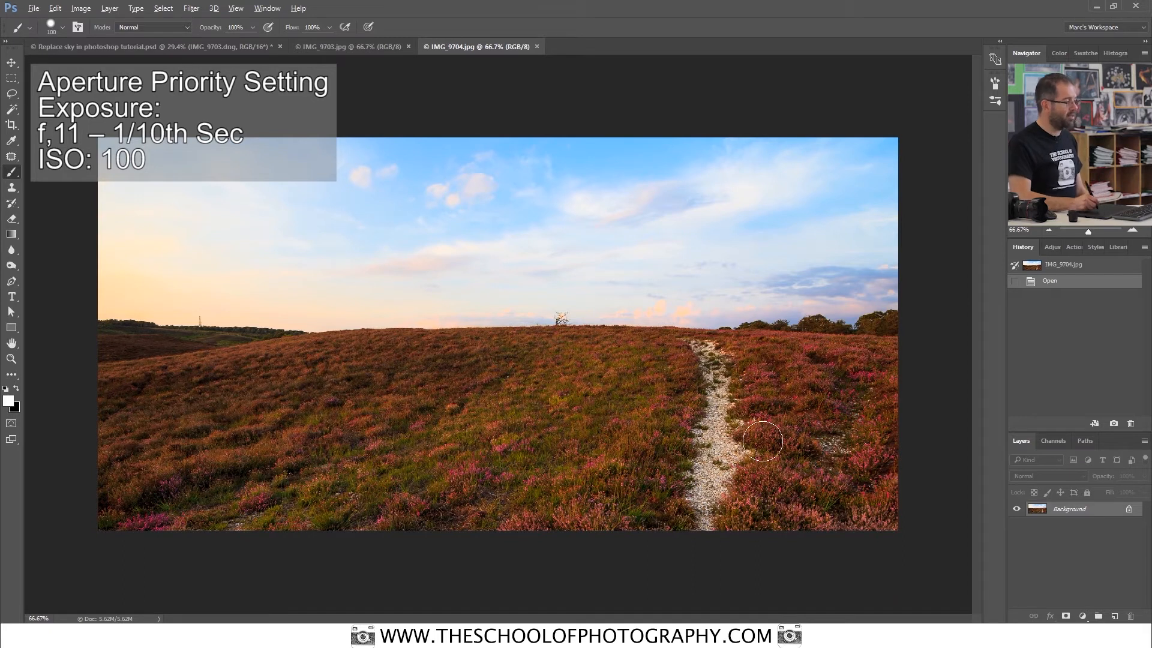
mouse_move(836, 174)
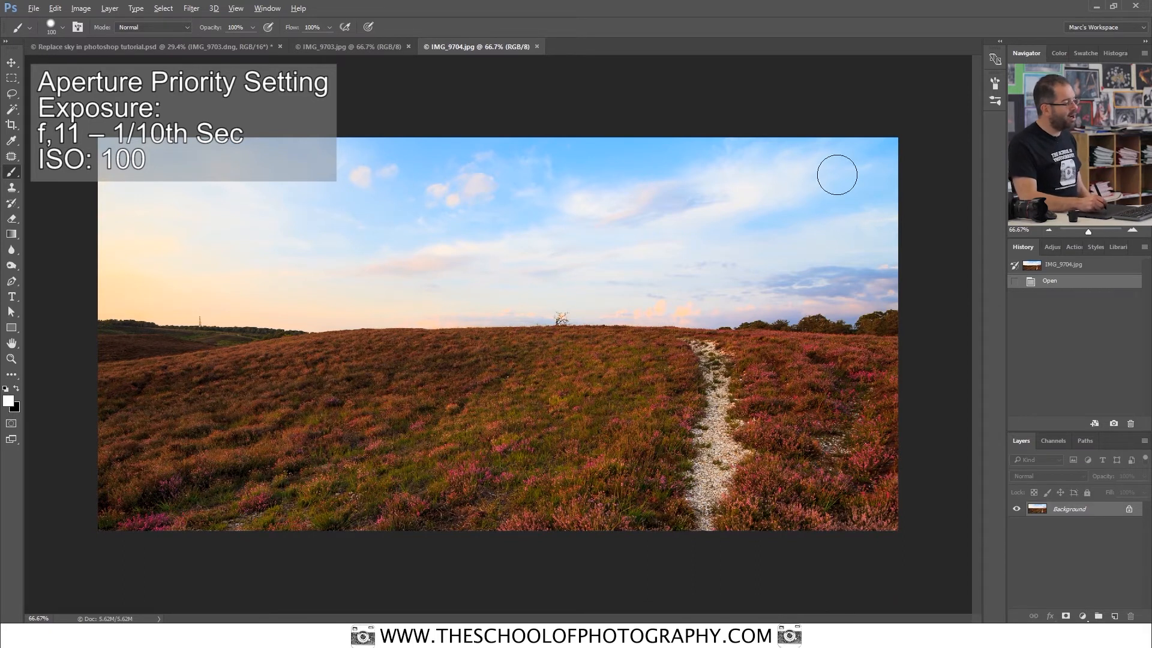
mouse_move(488, 228)
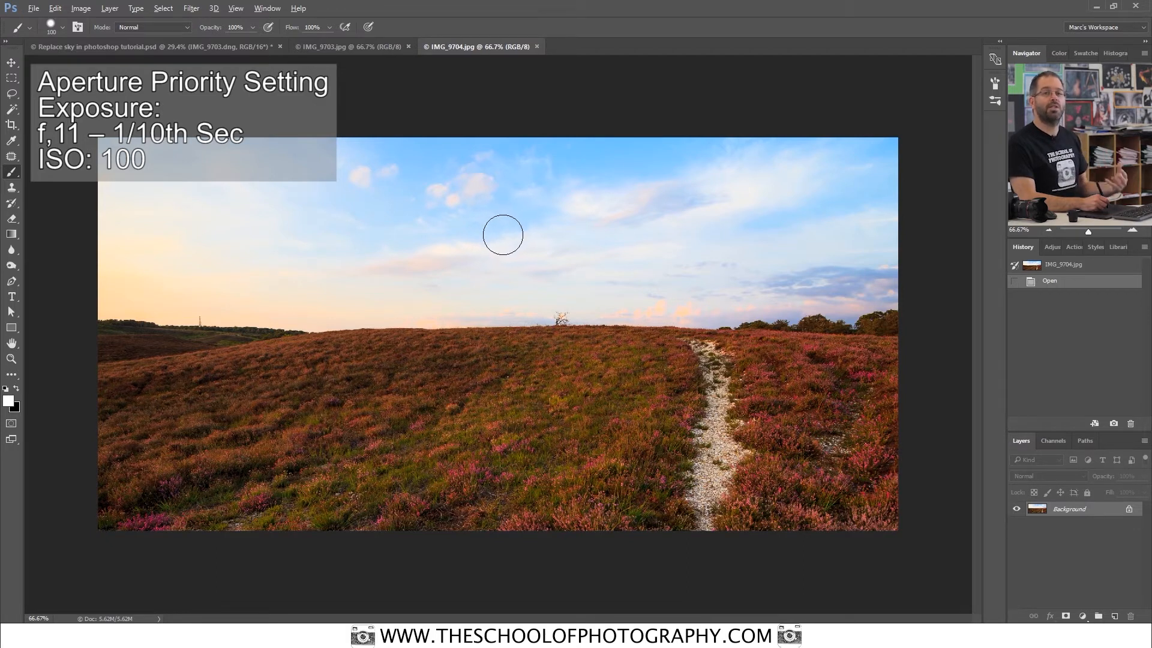
mouse_move(475, 225)
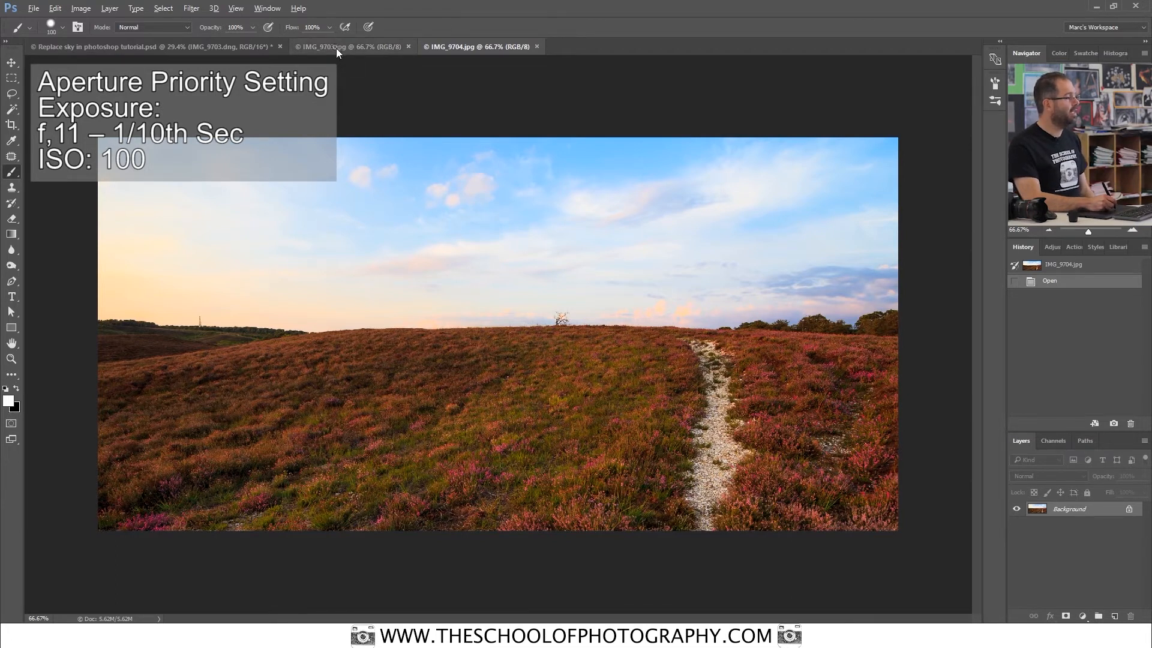
Compare IMG_9703.jpg against IMG_9704.jpg again, ending on the dark IMG_9703.jpg
left_click(337, 46)
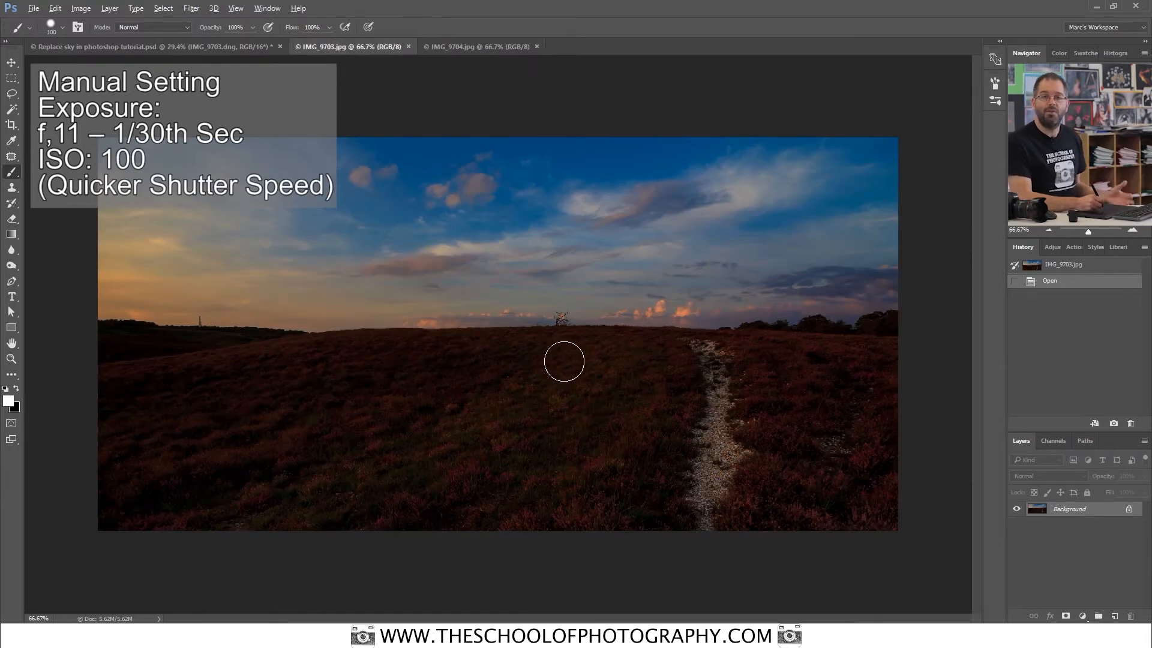
mouse_move(561, 365)
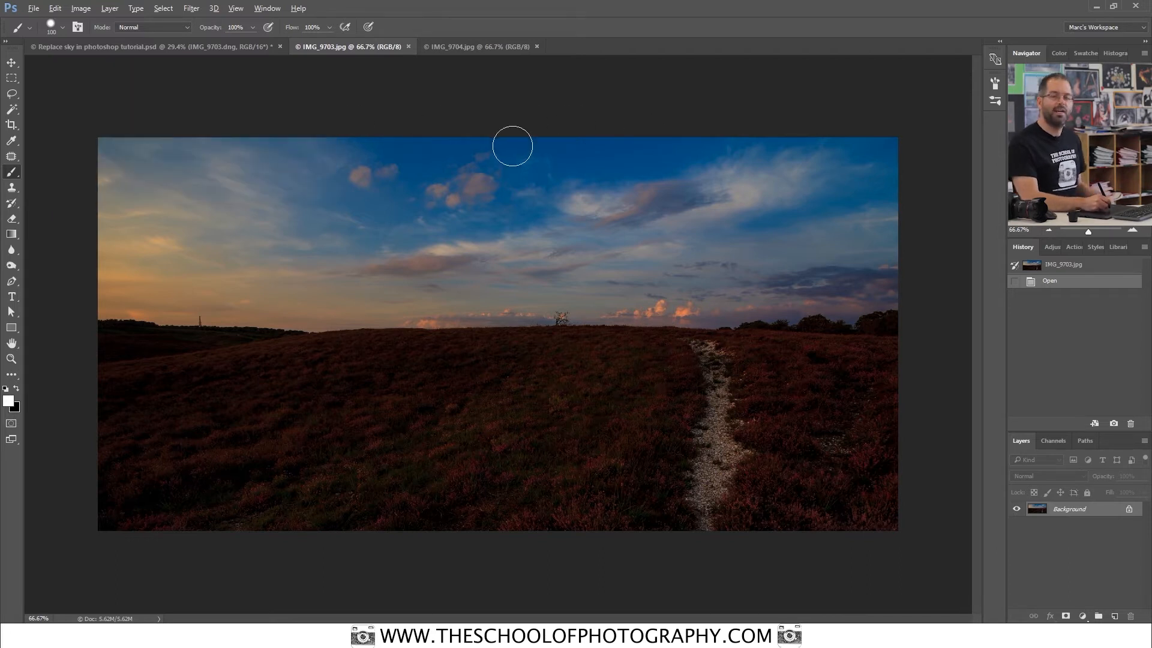
mouse_move(604, 222)
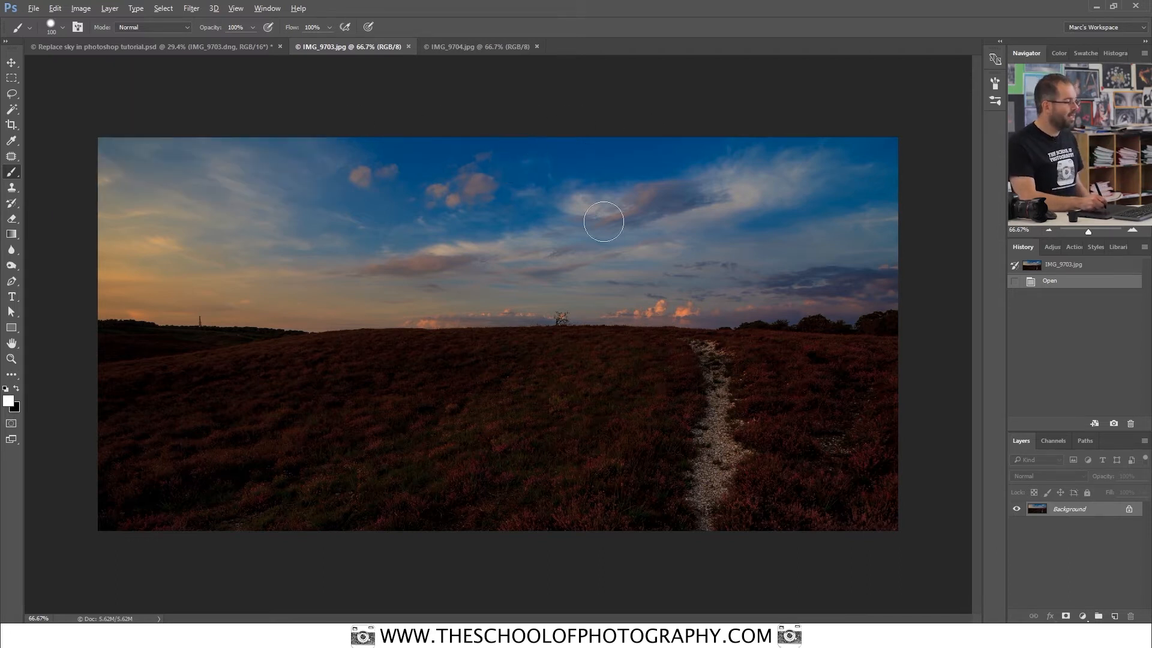
mouse_move(252, 316)
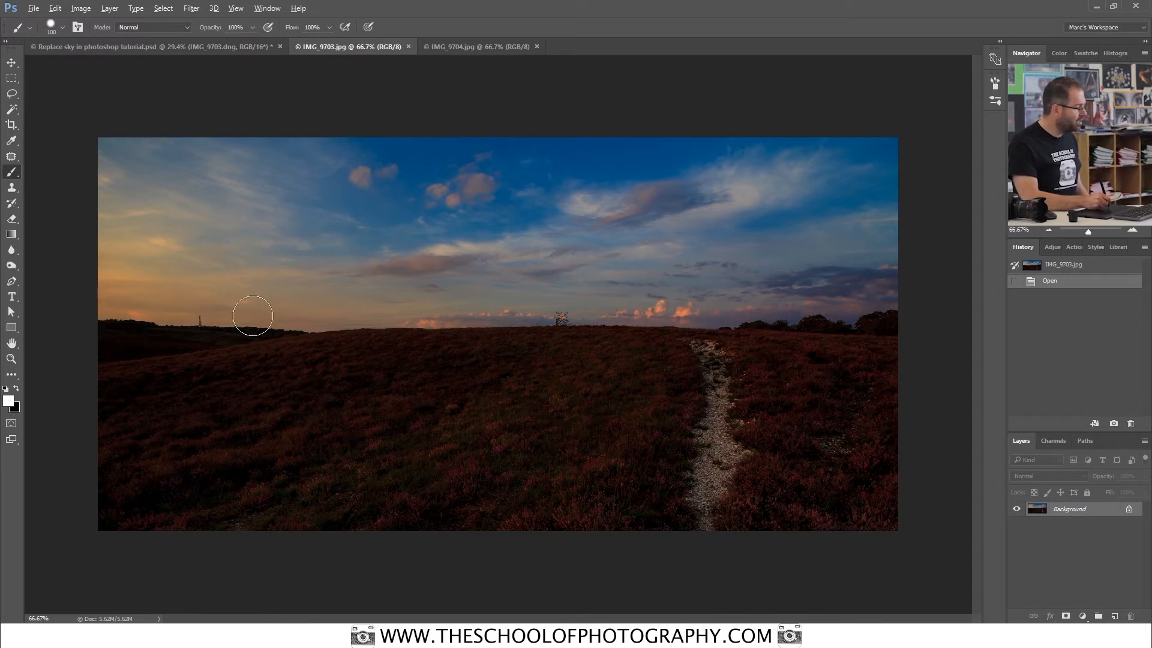
mouse_move(791, 336)
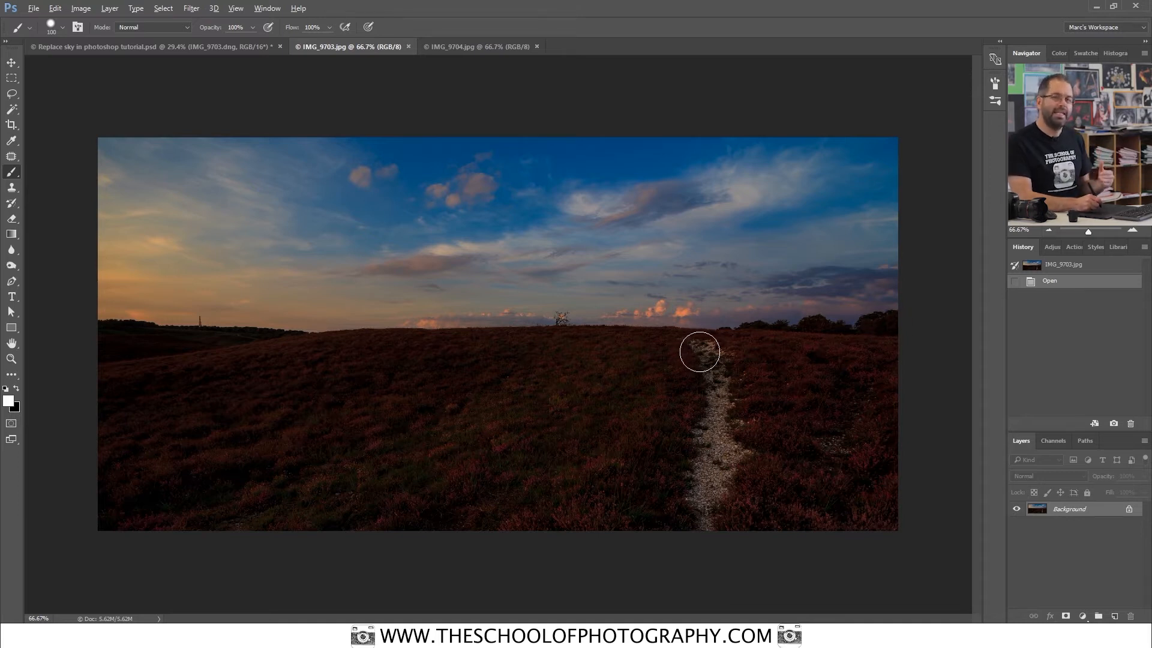
mouse_move(713, 361)
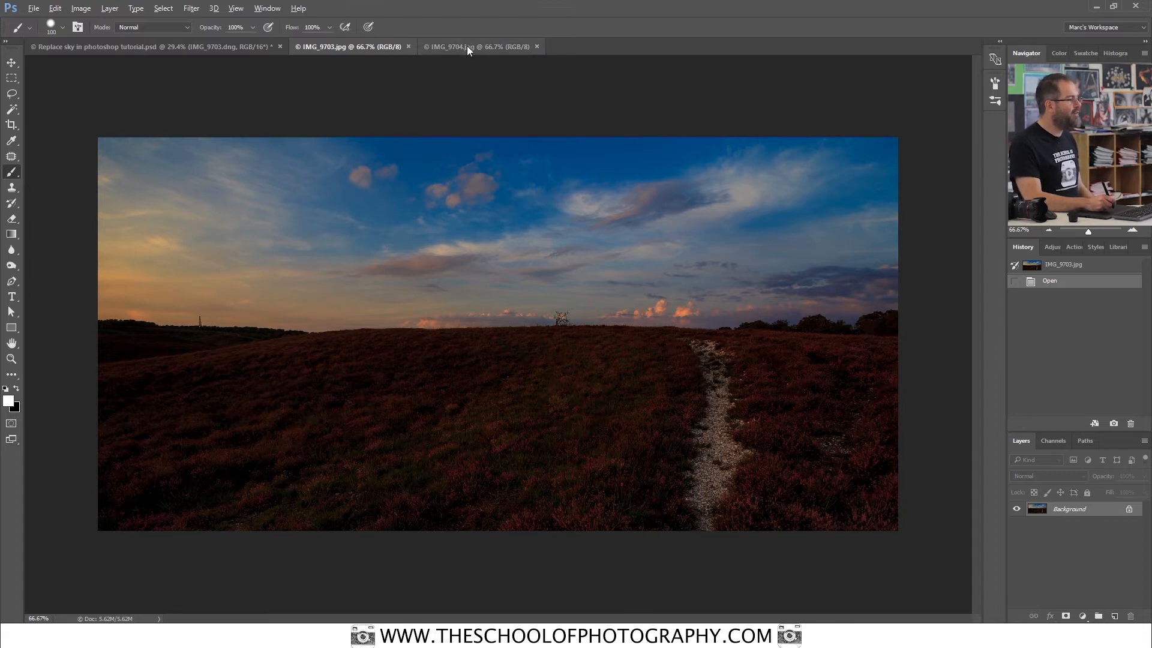
left_click(470, 46)
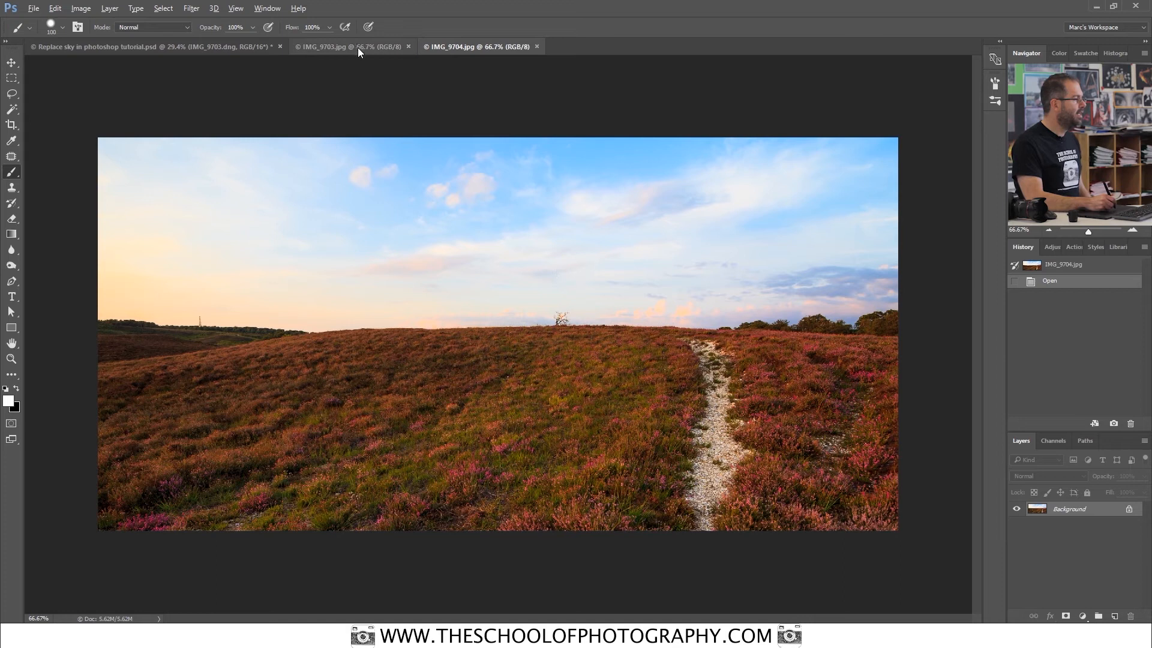
left_click(327, 47)
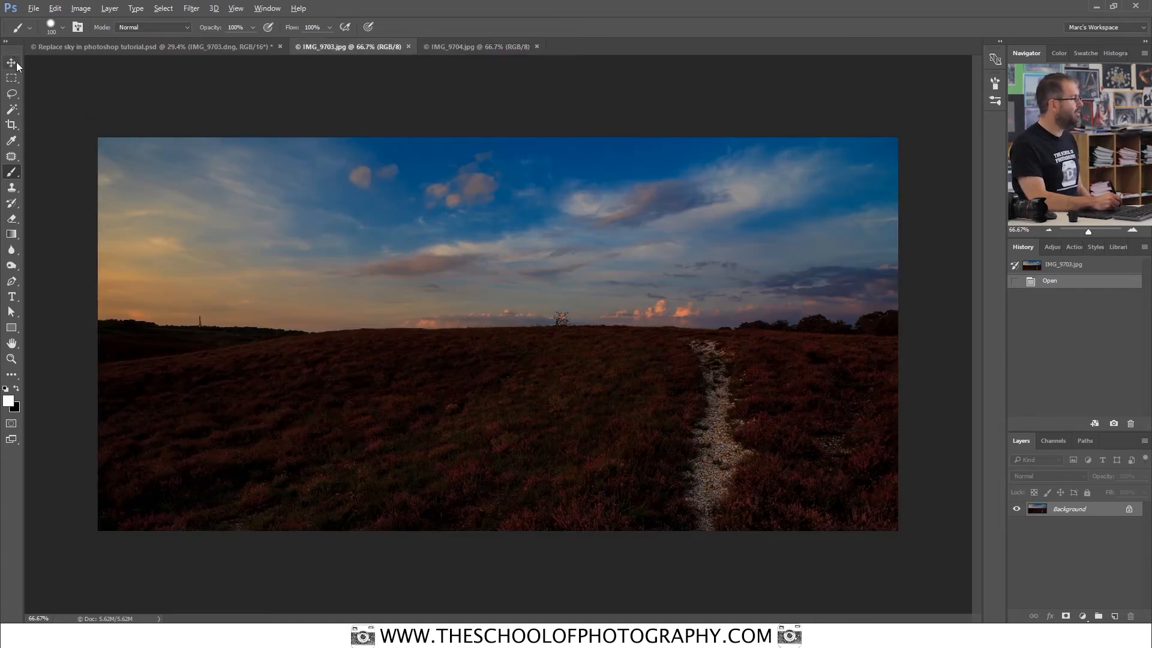
Move the dark IMG_9703 image into IMG_9704.jpg as Layer 1, aligned over the Background
left_click(12, 62)
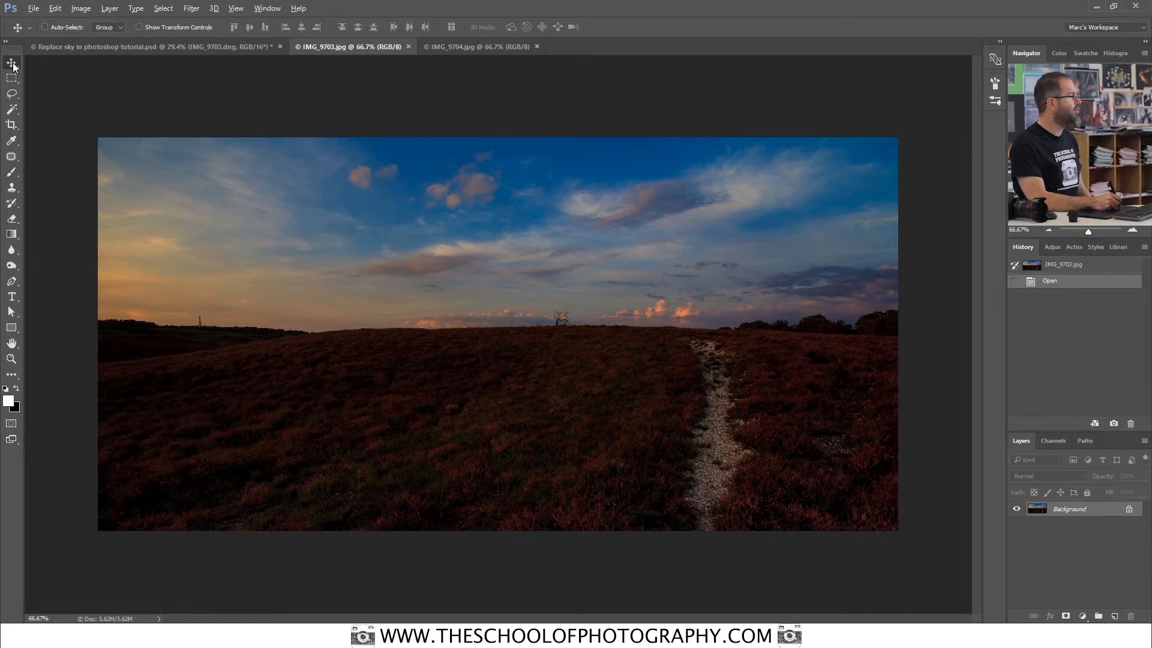
mouse_move(374, 297)
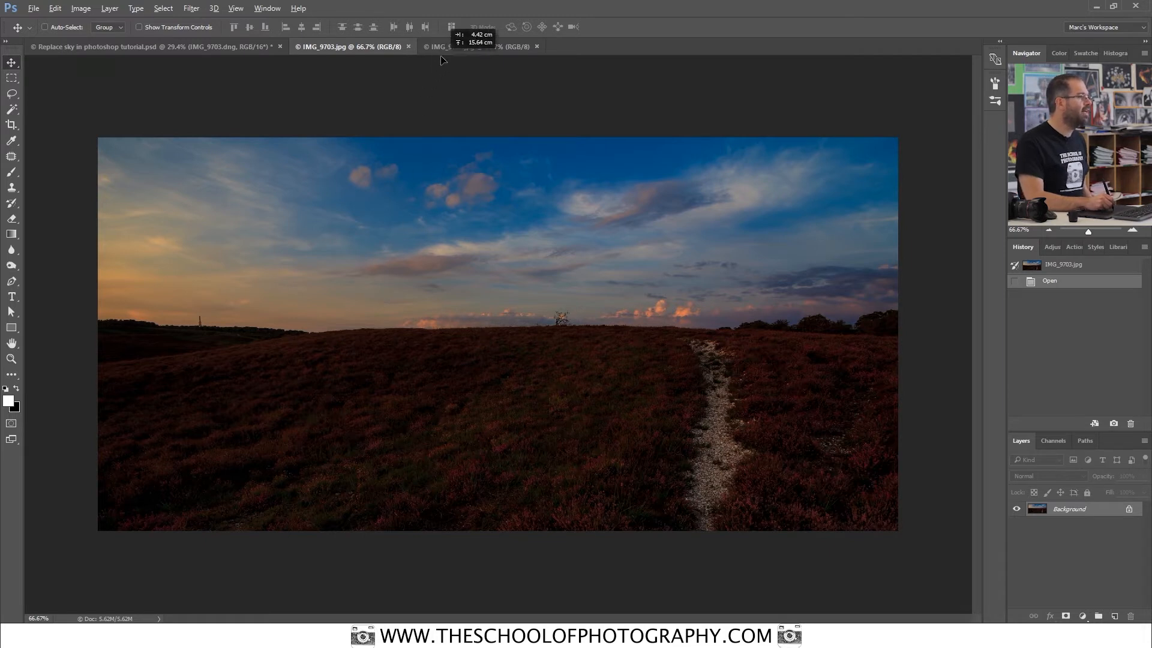
left_click(478, 46)
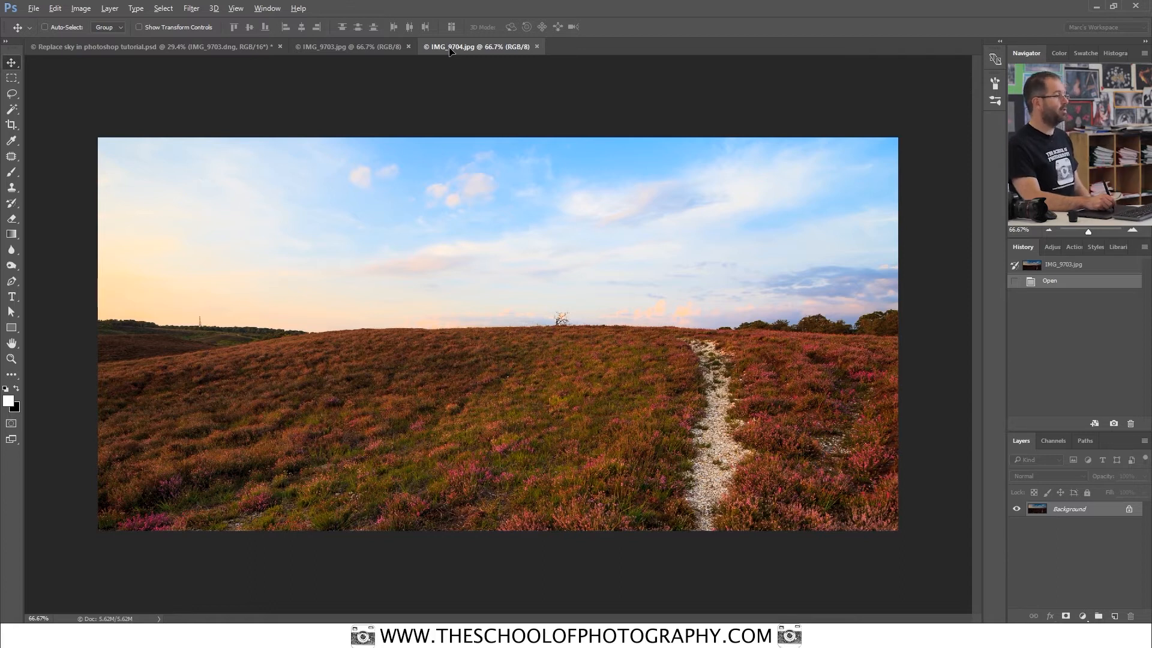
mouse_move(533, 339)
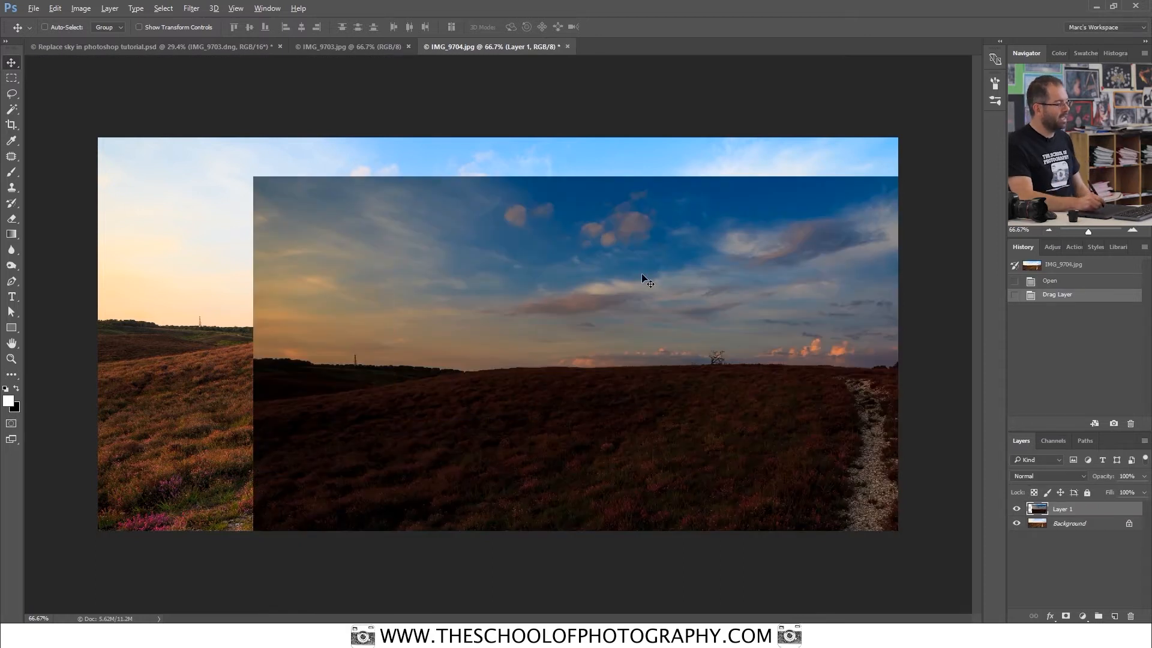
left_click_drag(649, 278, 511, 317)
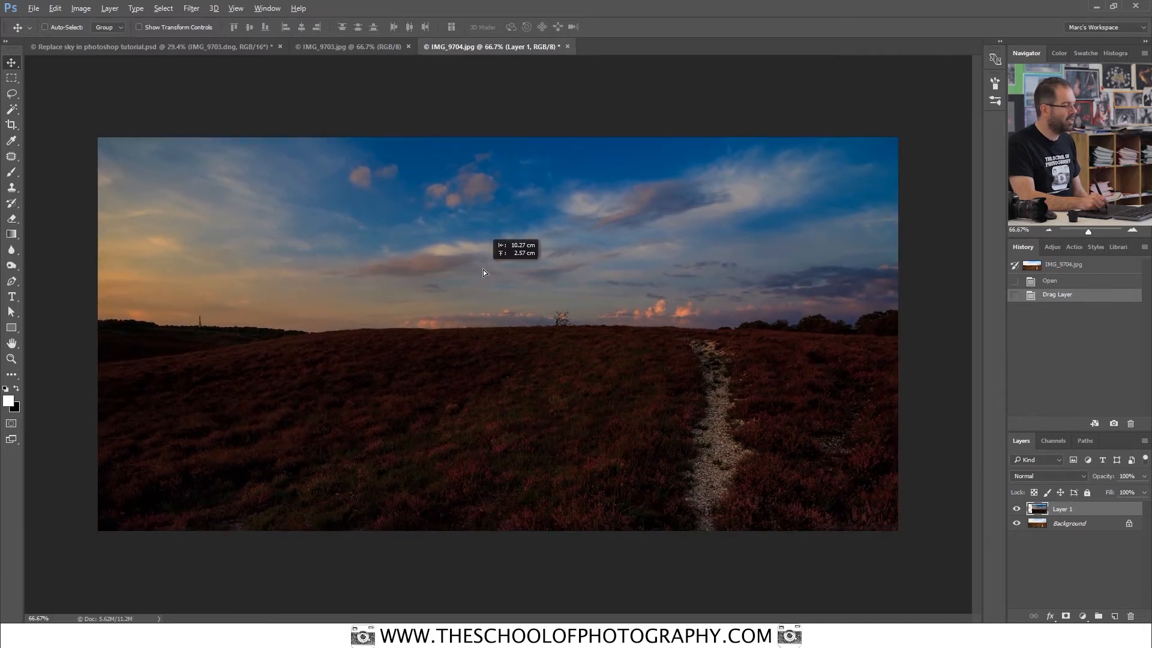
left_click_drag(482, 272, 487, 281)
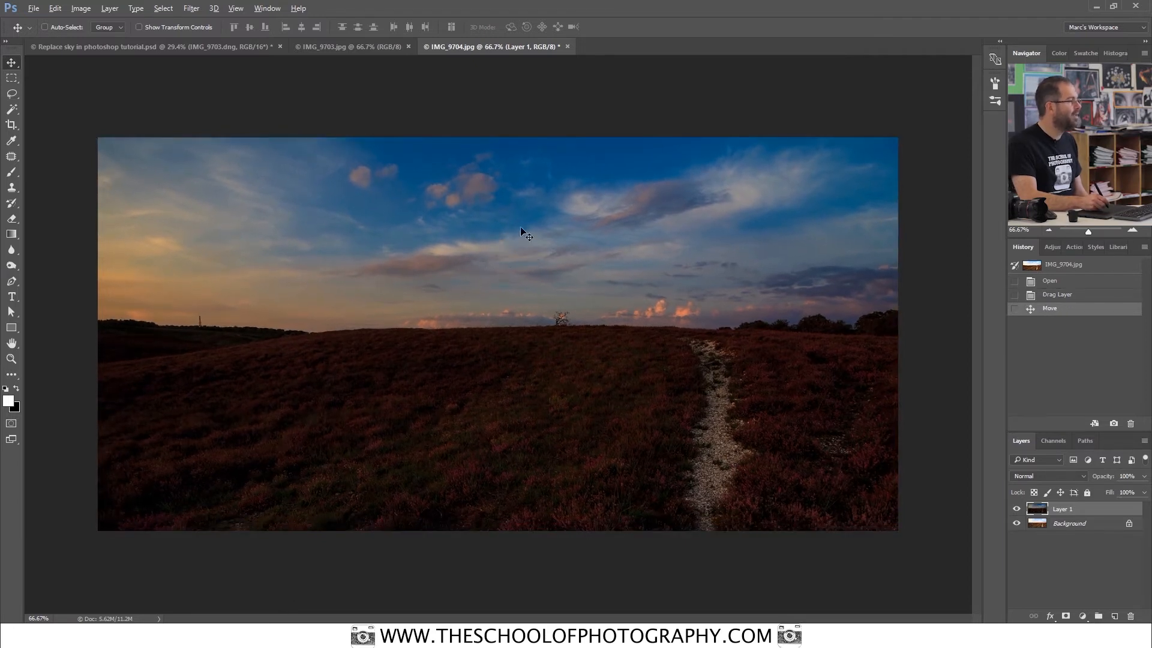
left_click(235, 8)
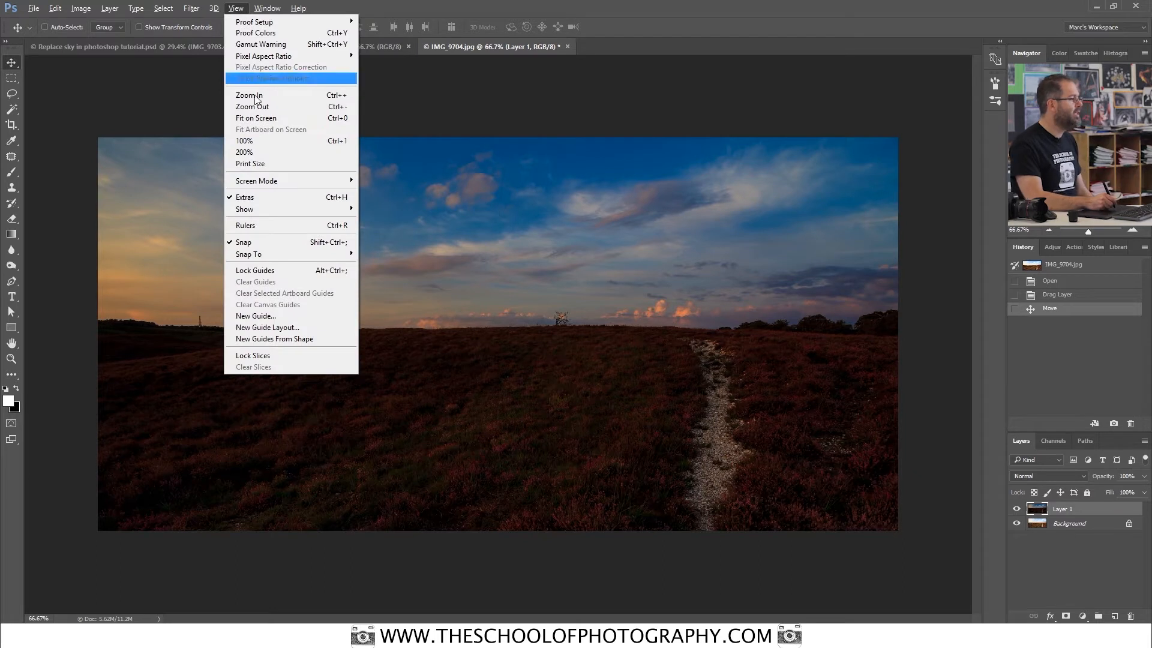
mouse_move(243, 243)
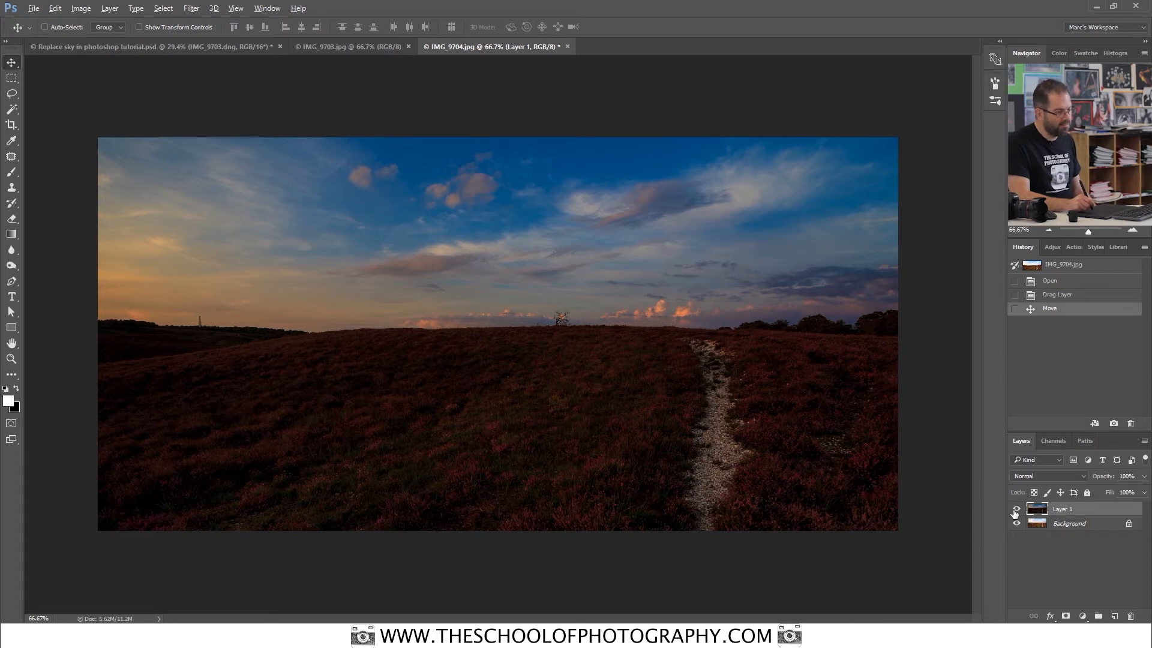
left_click(1017, 508)
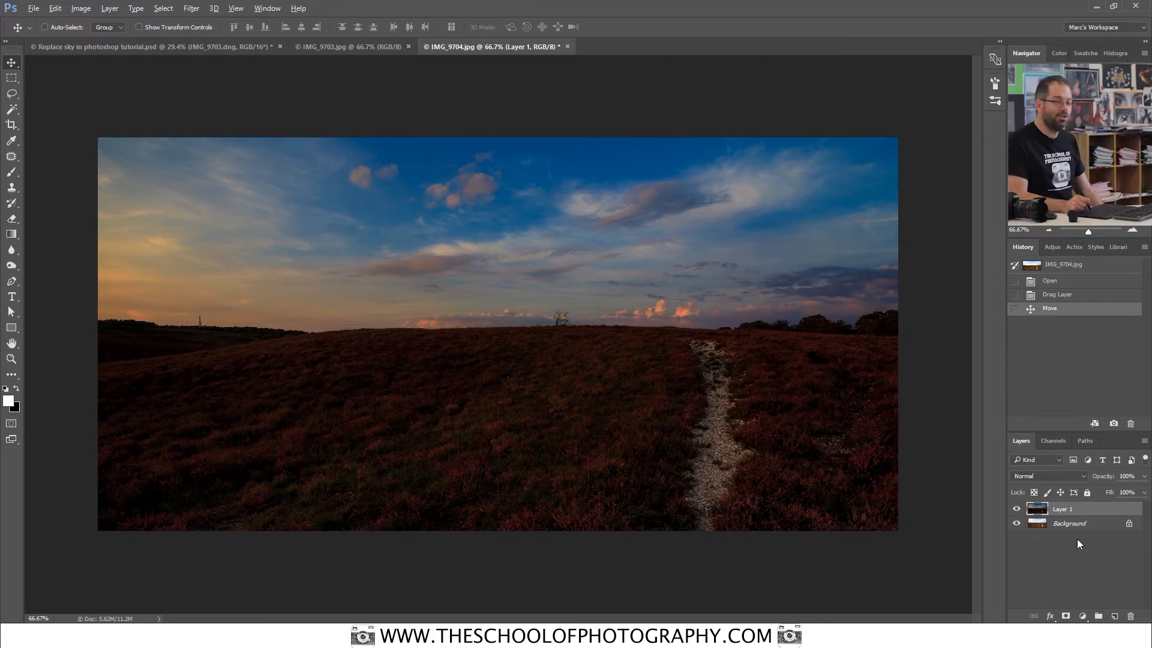
Draw vertical black-to-white gradients on Layer 1's mask to blend the sky into the land
key("alt")
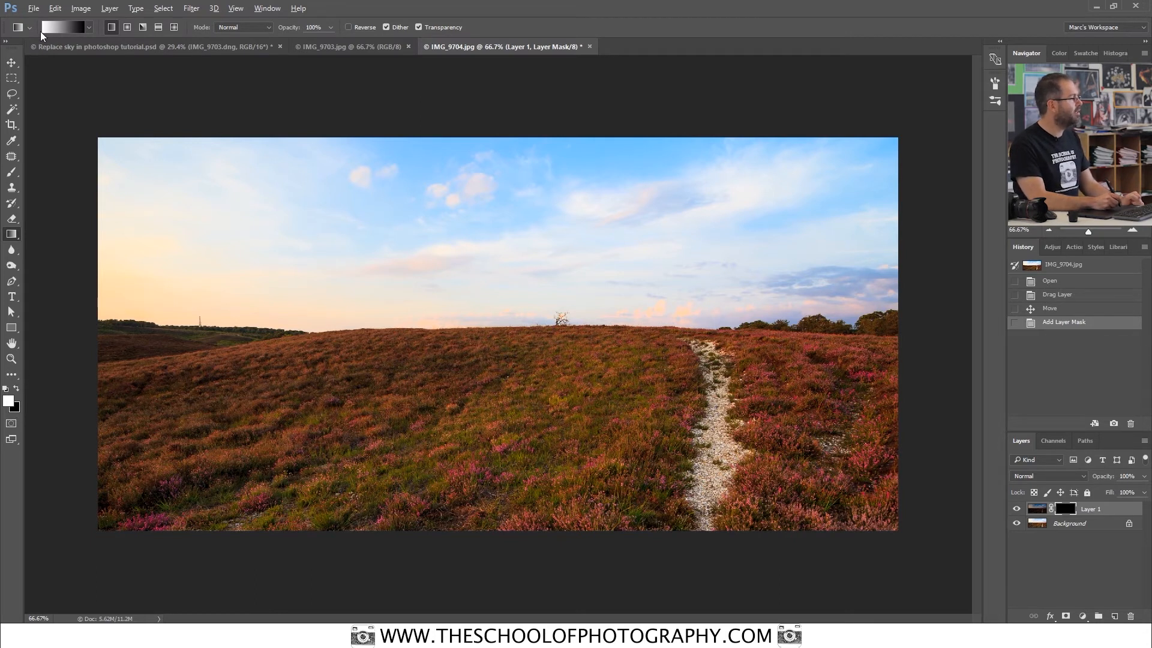
left_click(62, 27)
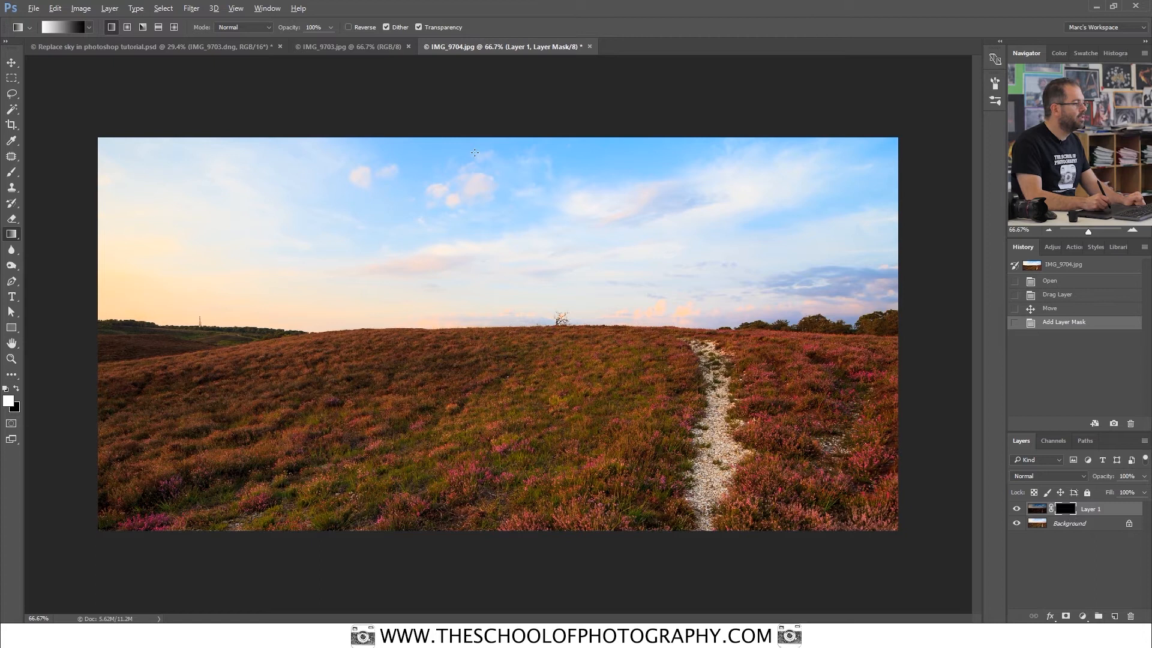
key("shift")
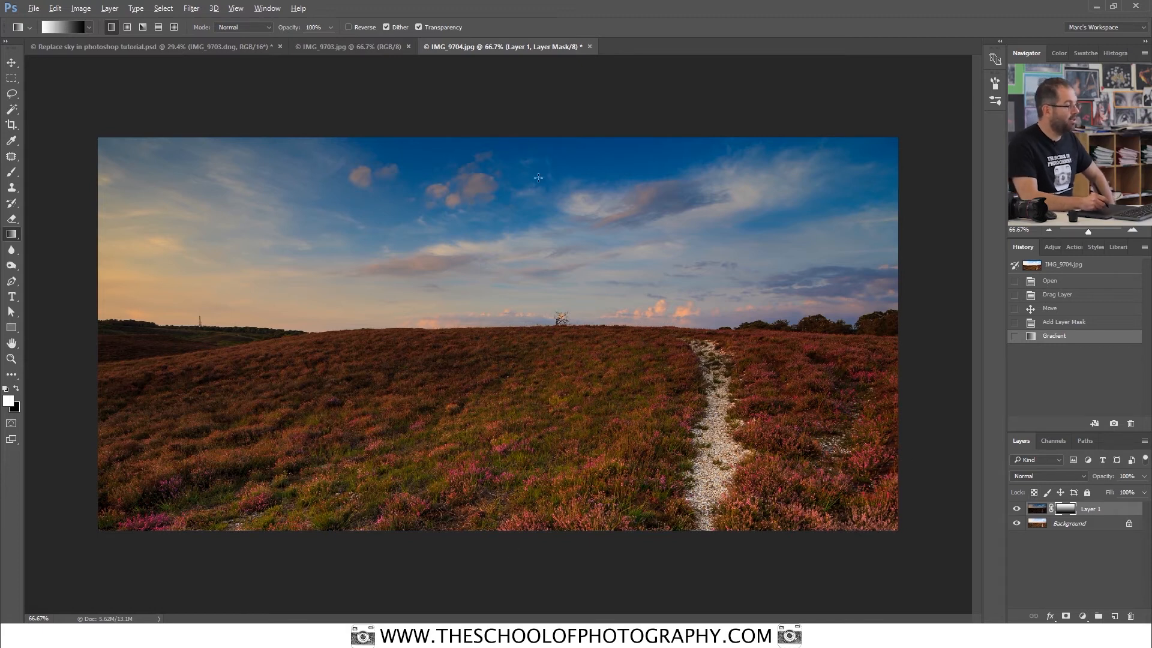
mouse_move(500, 508)
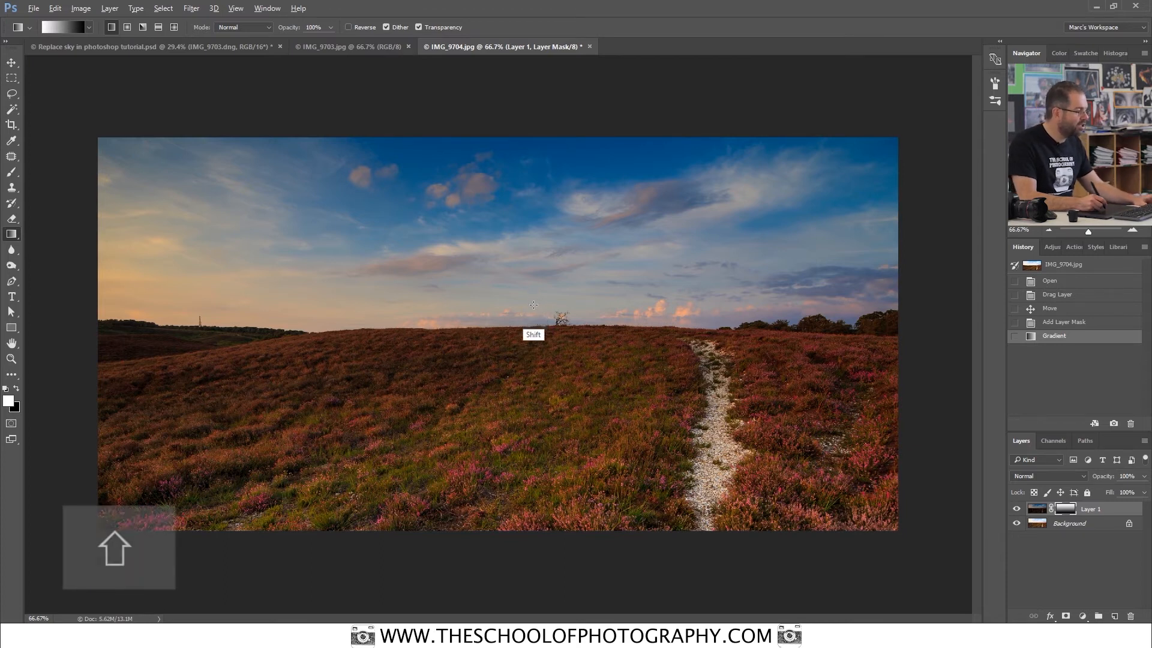
left_click_drag(533, 305, 533, 349)
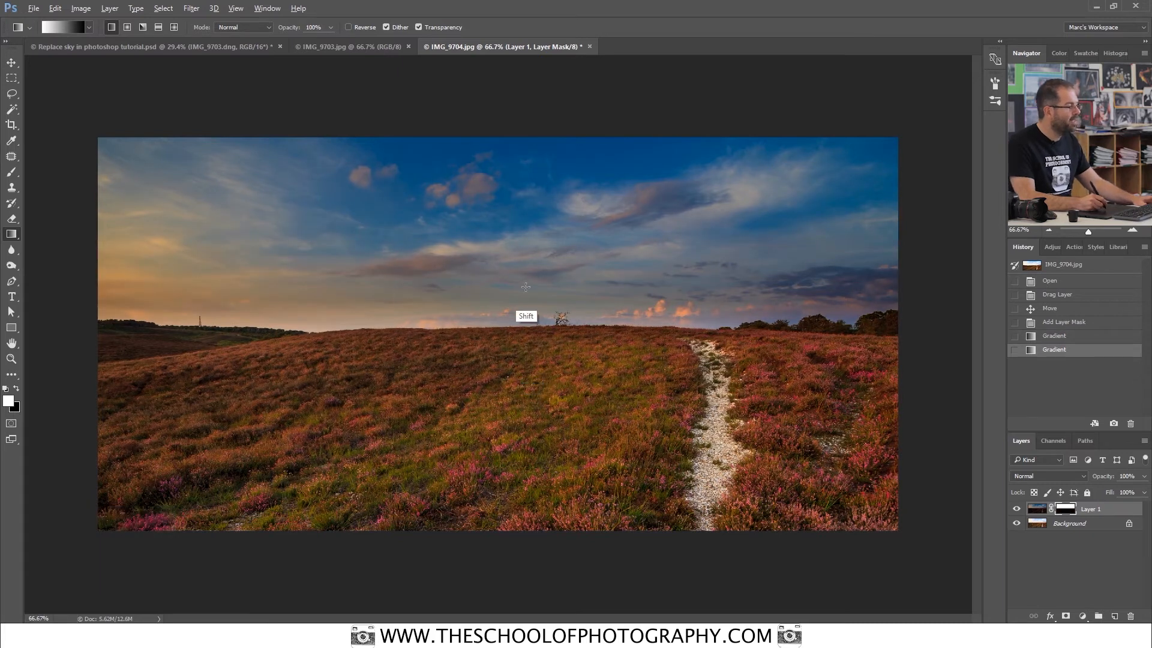
left_click_drag(524, 286, 527, 356)
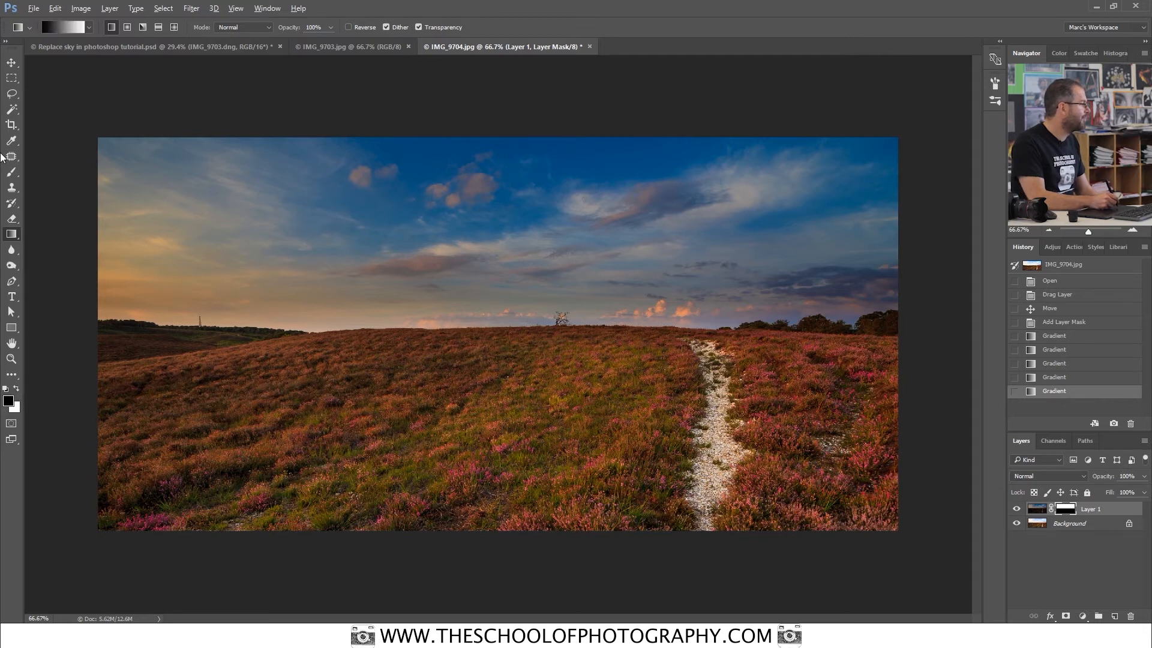
Paint black on the mask at 19% brush opacity along the right-hand horizon trees
left_click(12, 174)
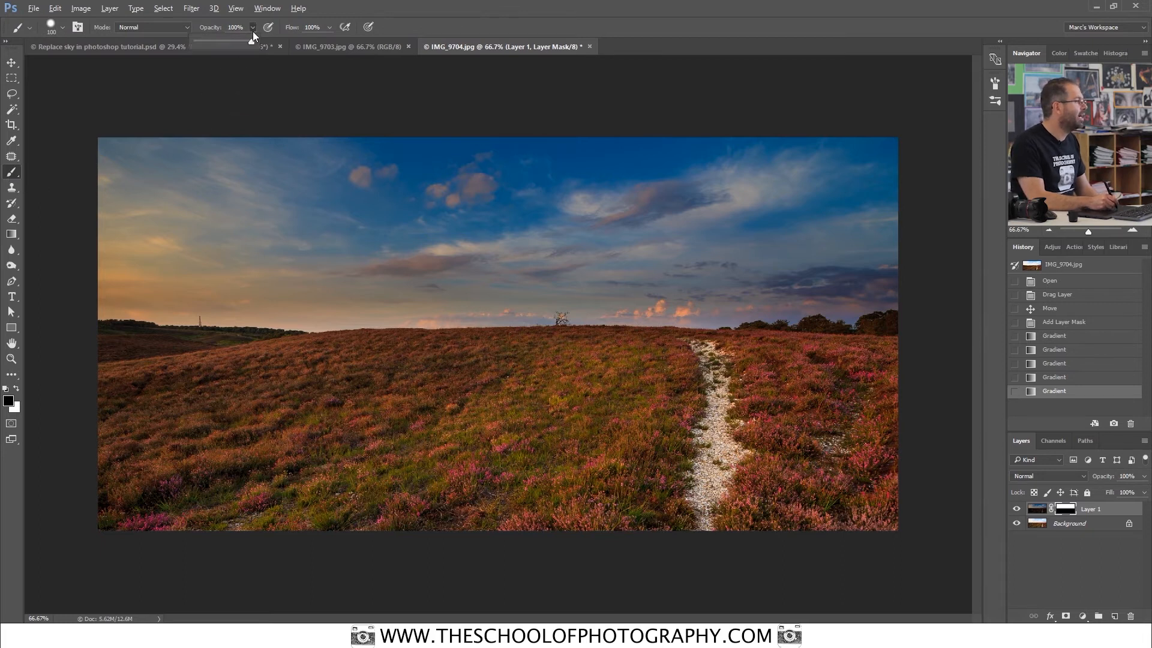
left_click_drag(253, 42, 208, 41)
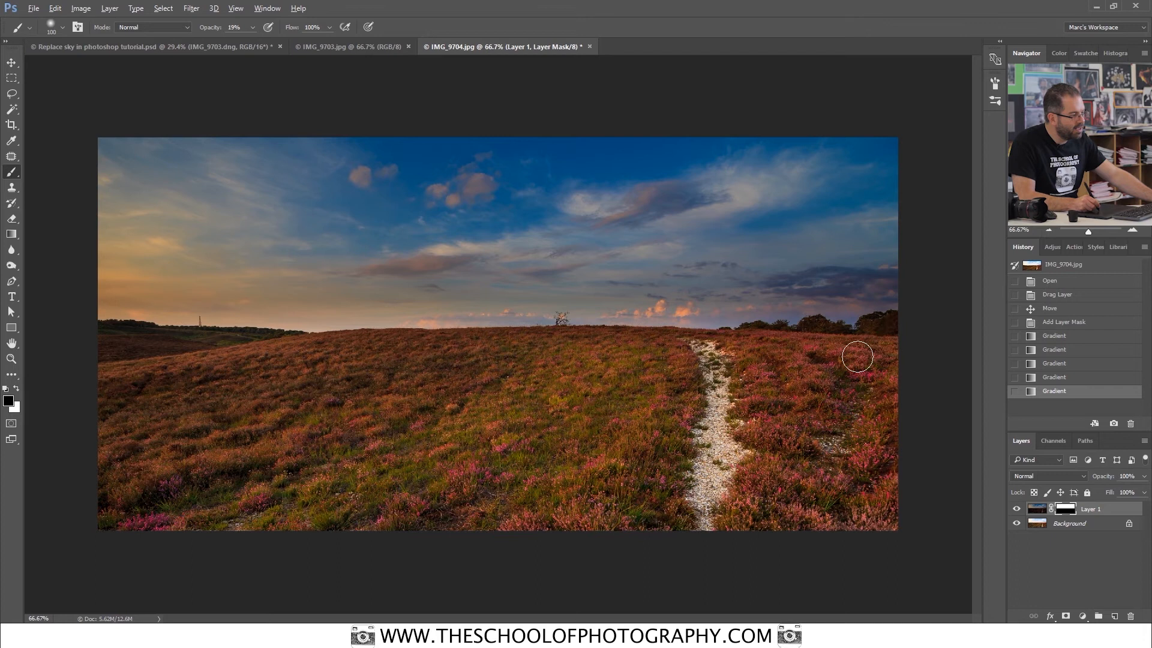
mouse_move(853, 343)
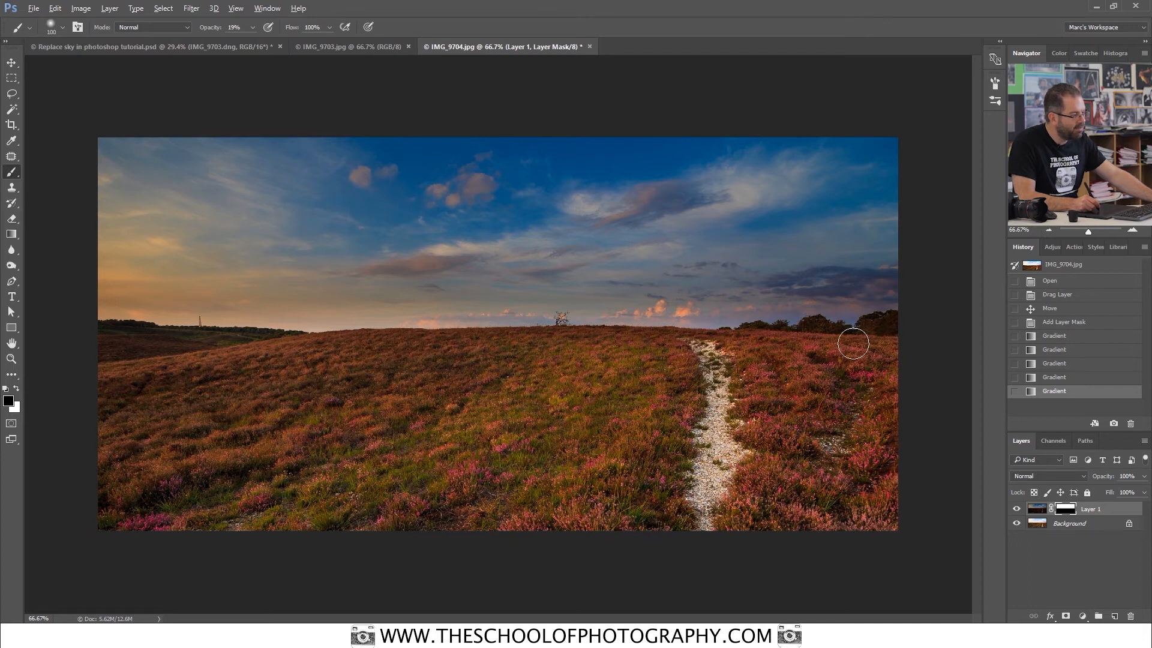
left_click_drag(851, 343, 679, 347)
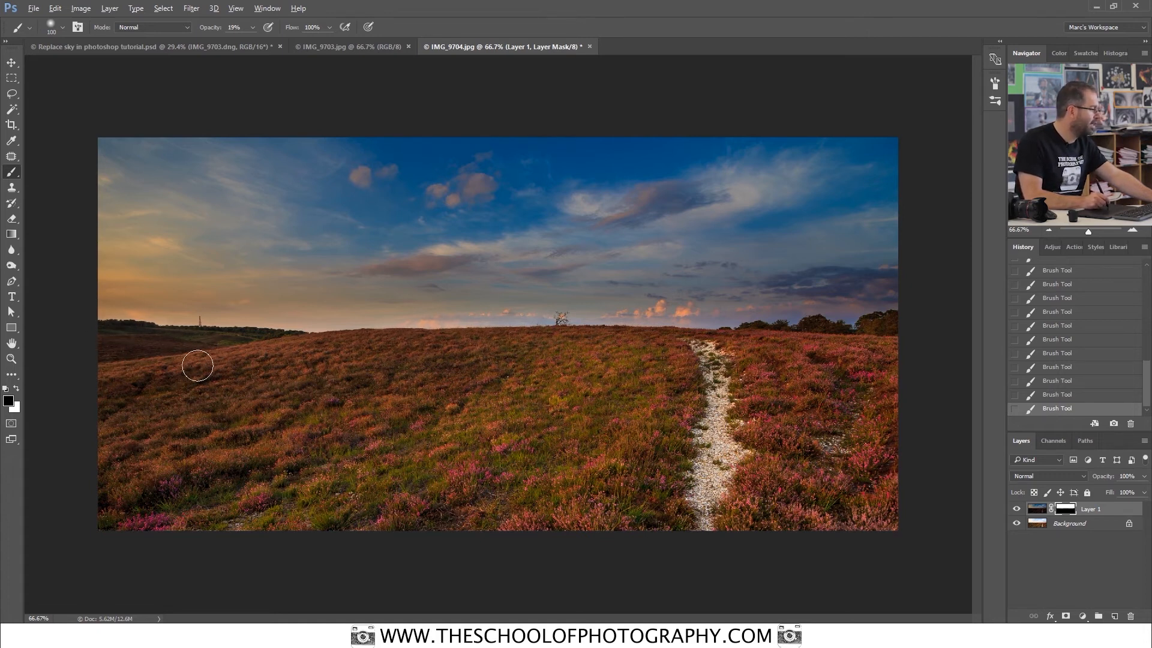
mouse_move(837, 364)
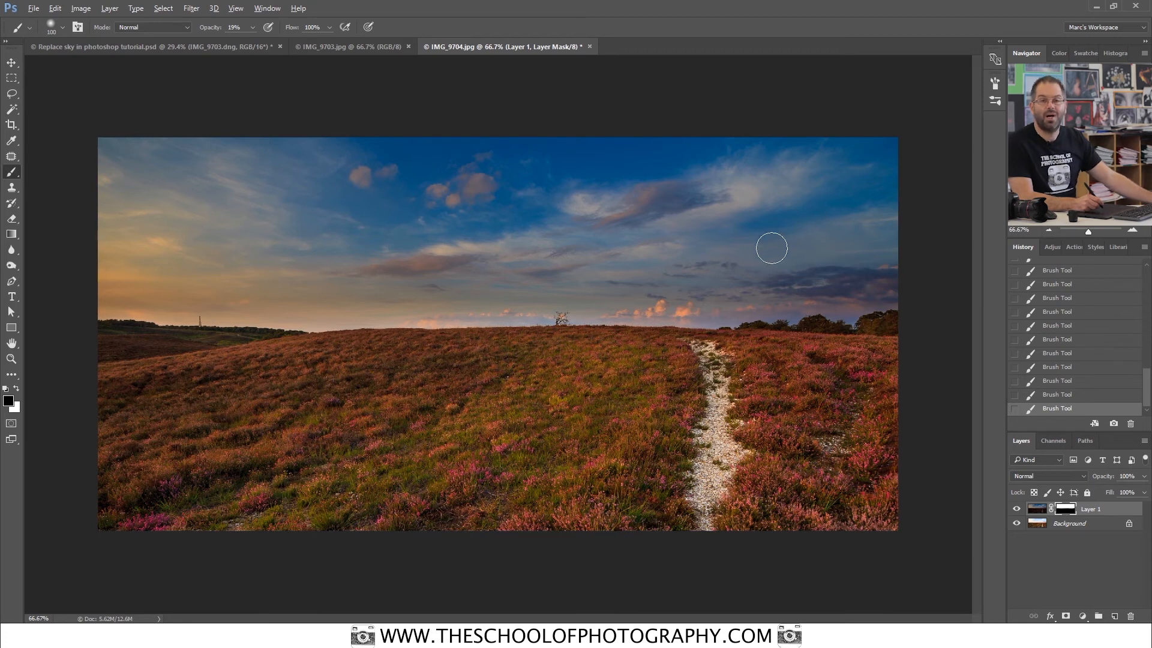
mouse_move(730, 217)
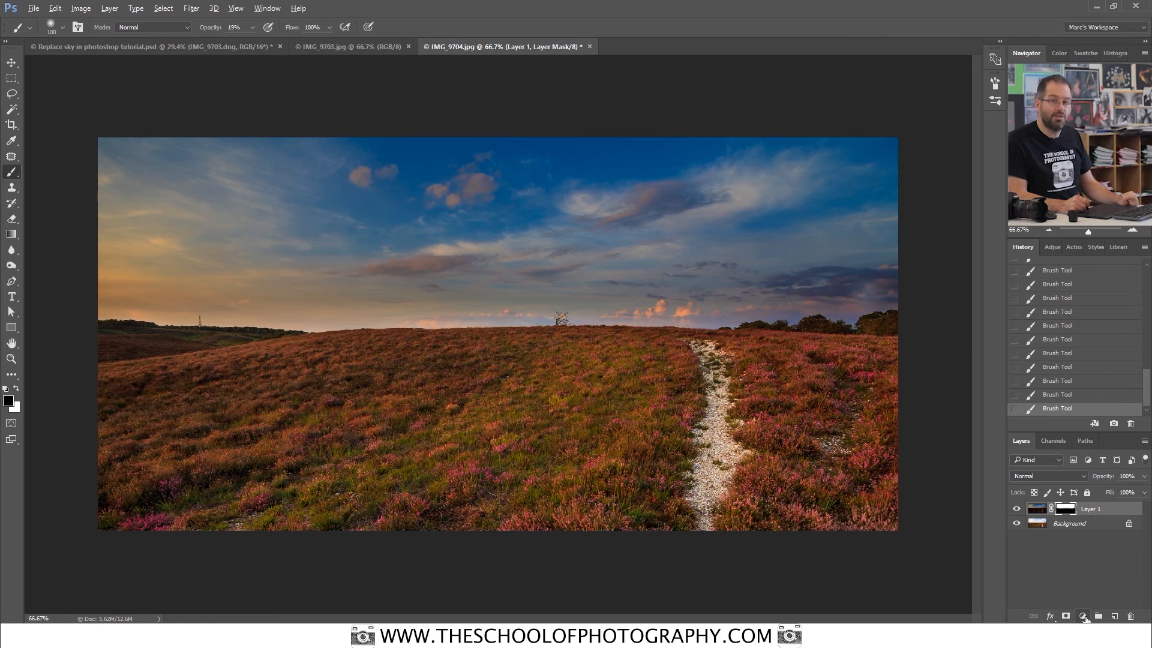
Add a Curves adjustment layer above Layer 1 and place a midpoint anchor on the curve
left_click(1086, 616)
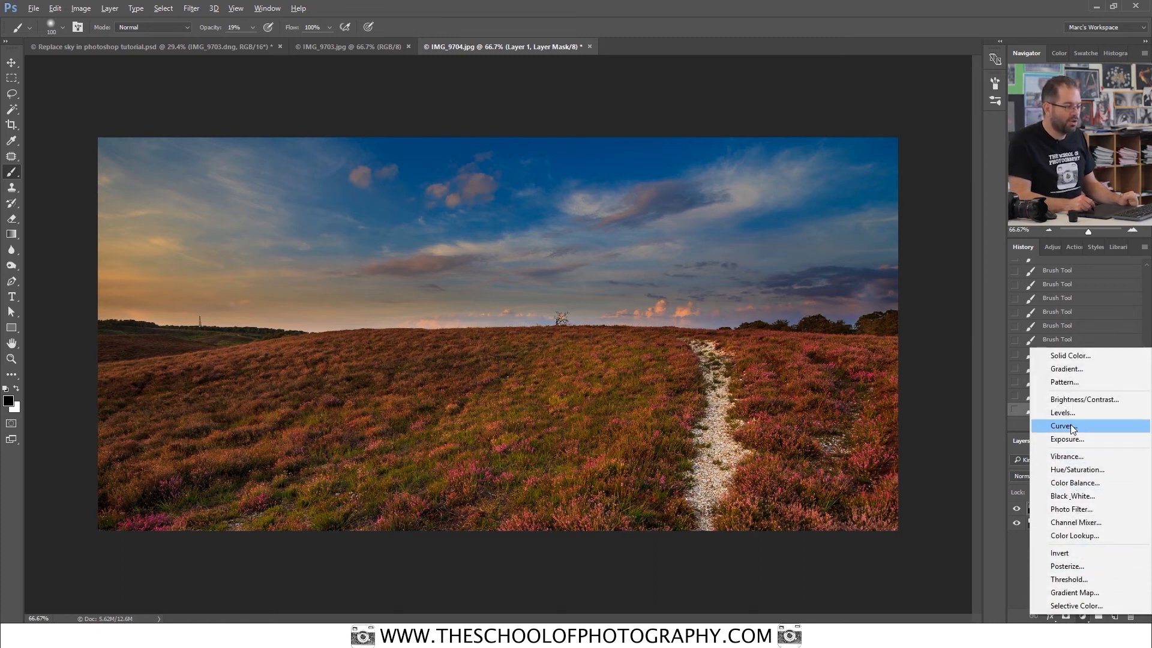
left_click(1063, 425)
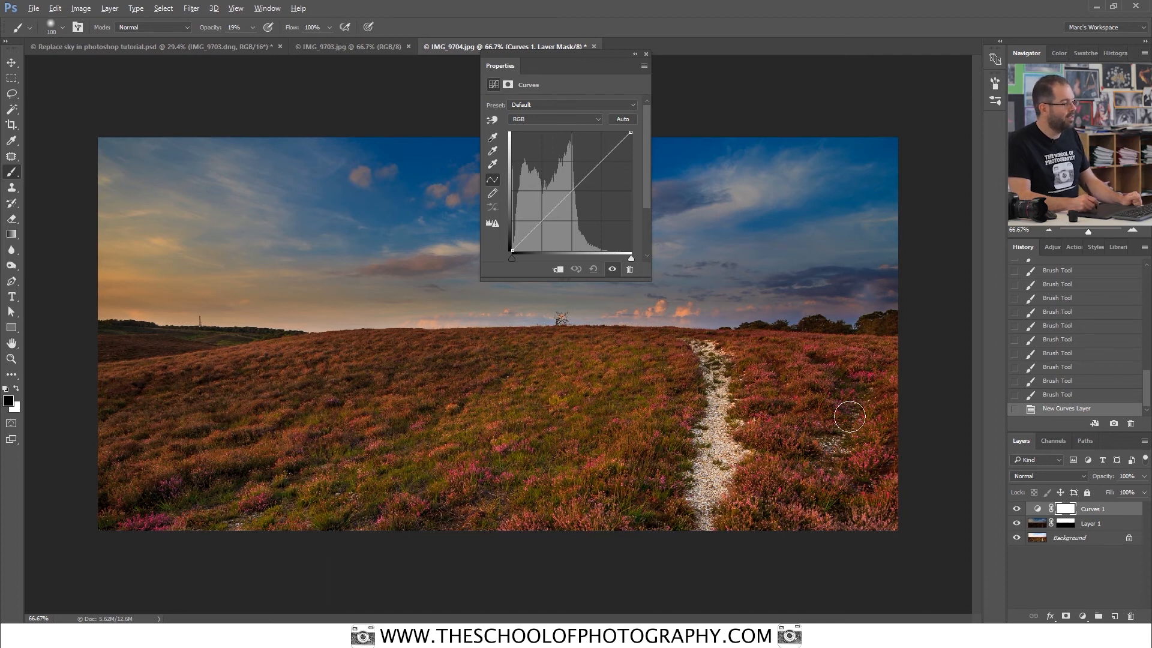
left_click_drag(572, 192, 569, 190)
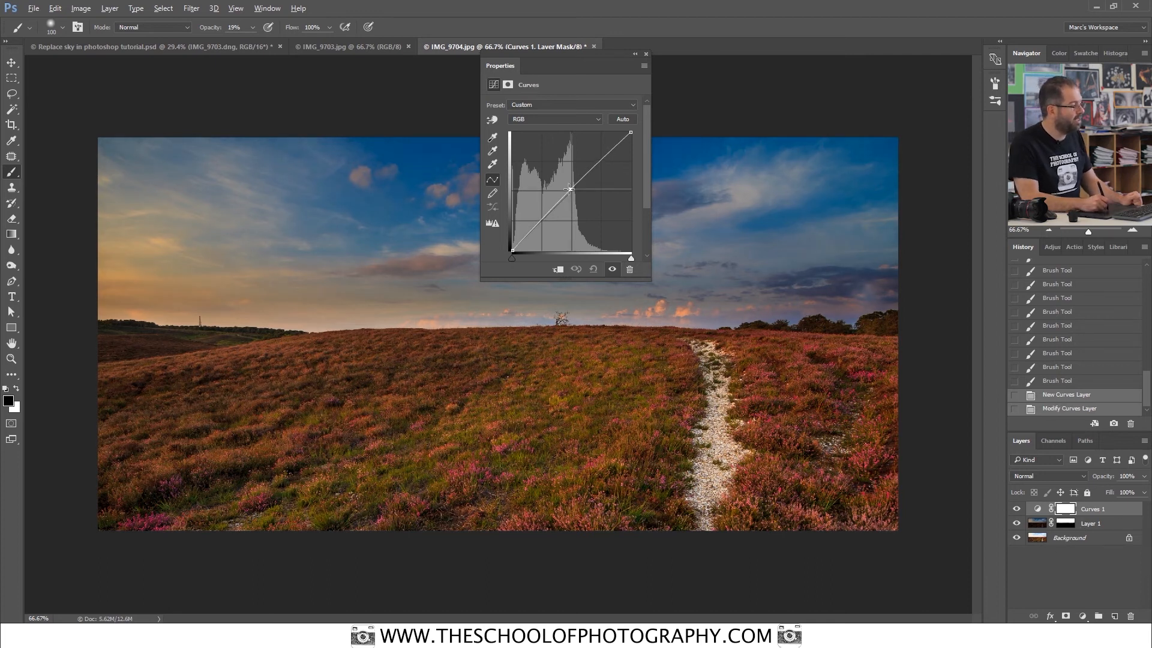
left_click_drag(569, 189, 584, 210)
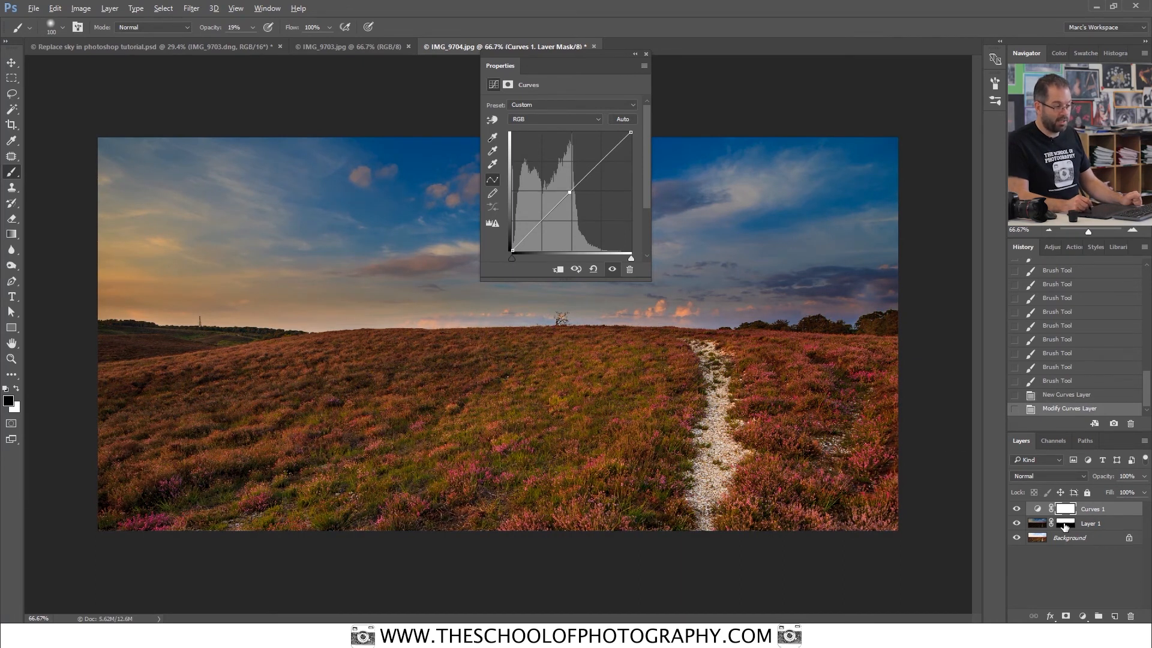
Clip the Curves layer to the sky layer and shape a steep S-curve
right_click(1092, 508)
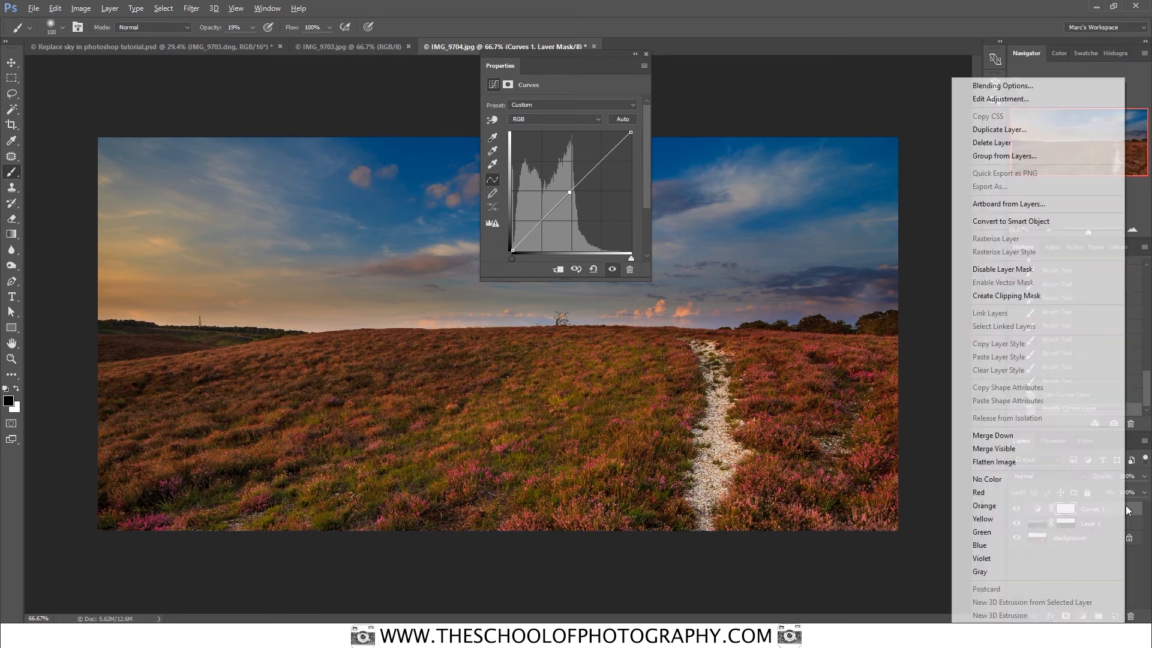
mouse_move(1020, 296)
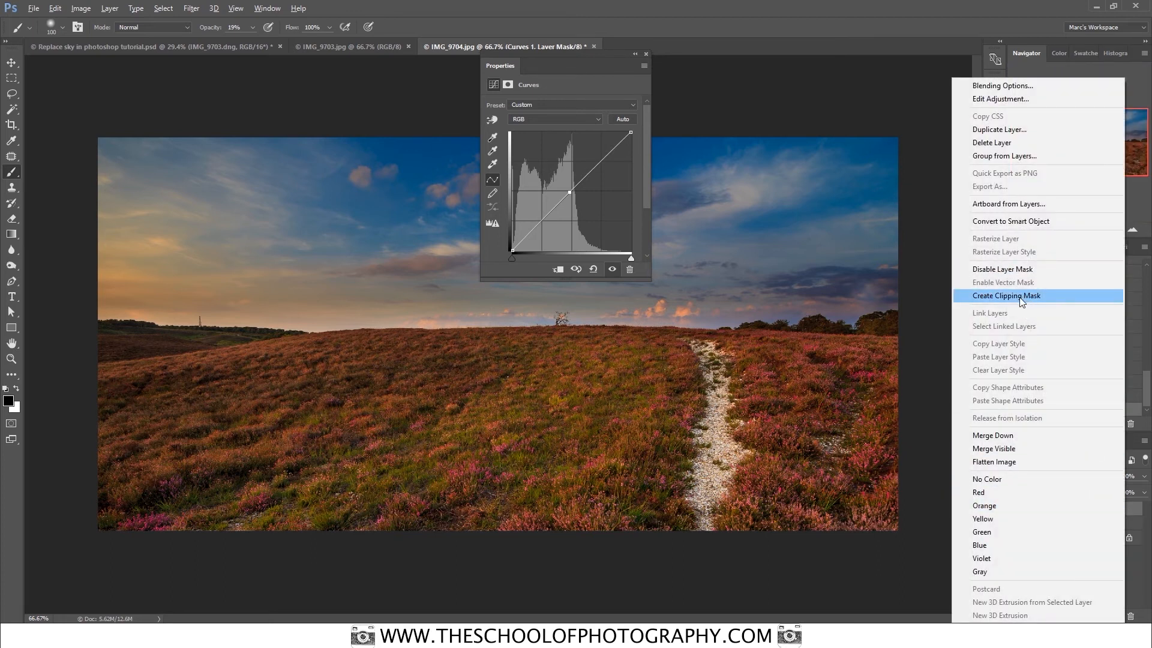
left_click(1007, 296)
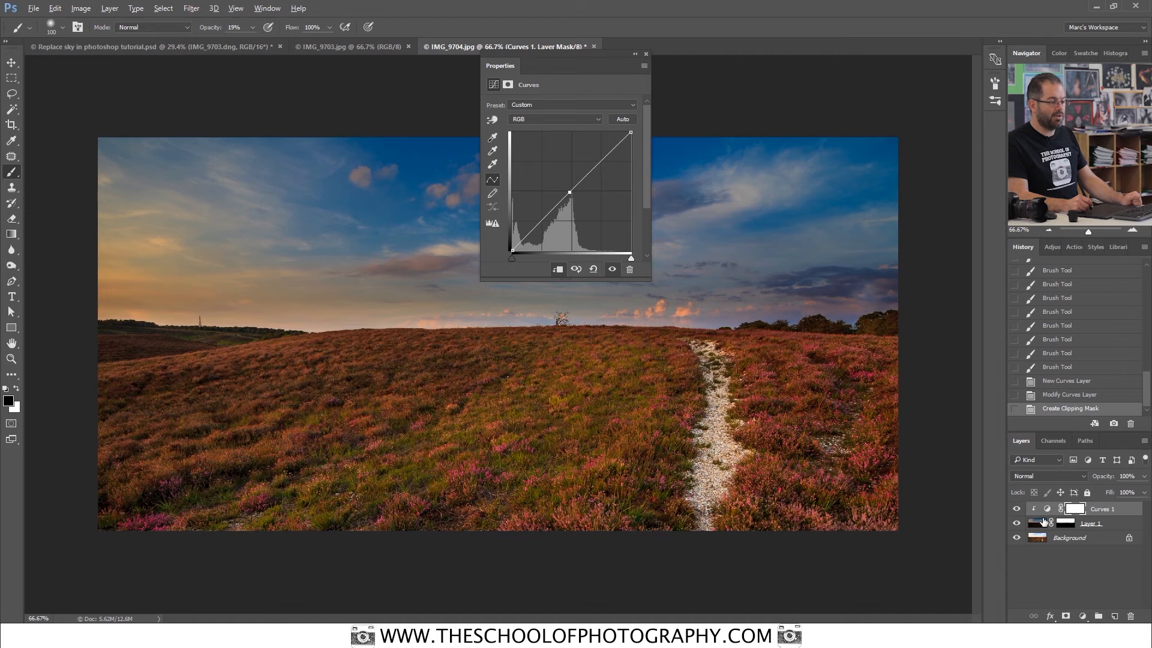
left_click_drag(570, 192, 555, 174)
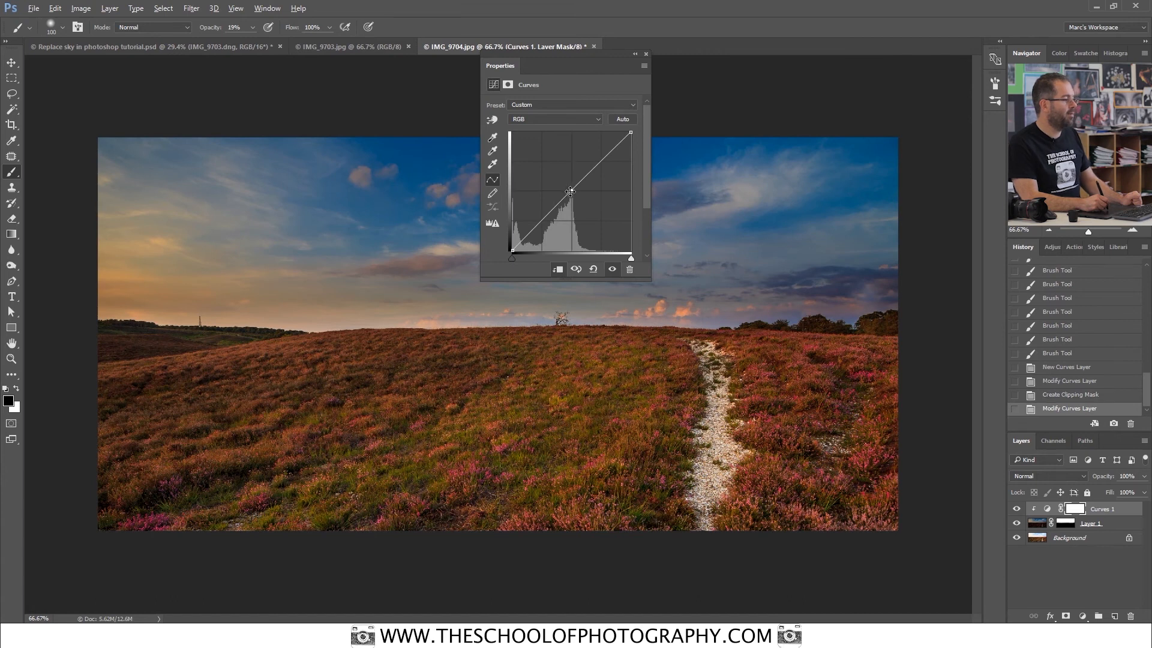
left_click_drag(571, 192, 599, 147)
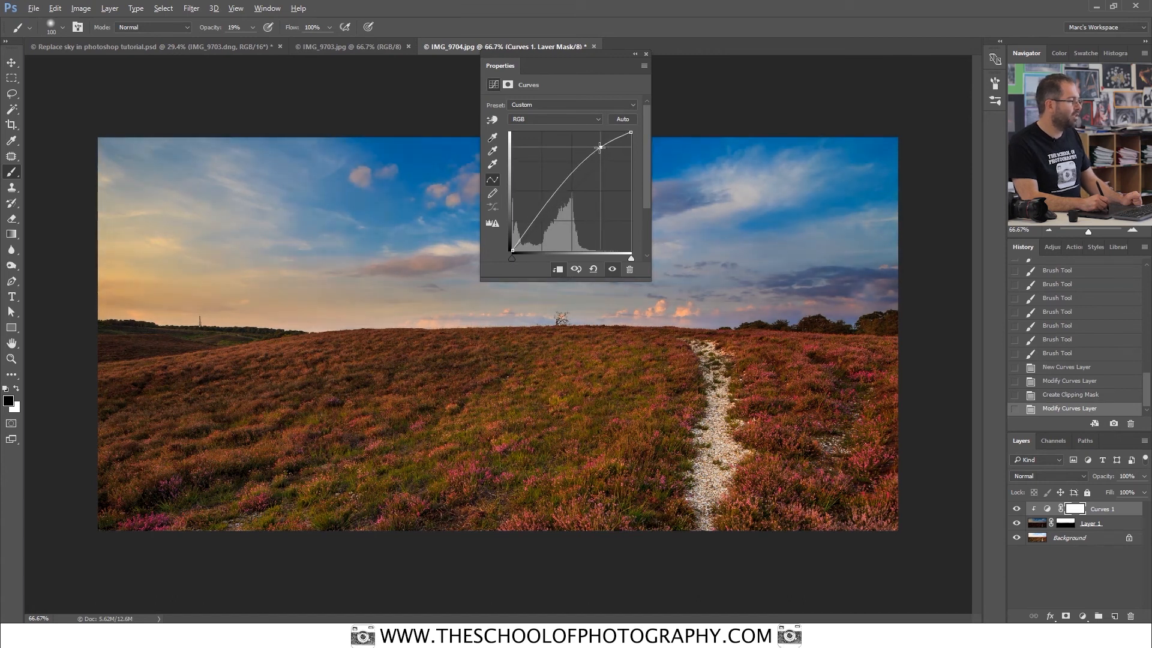
left_click_drag(601, 145, 598, 140)
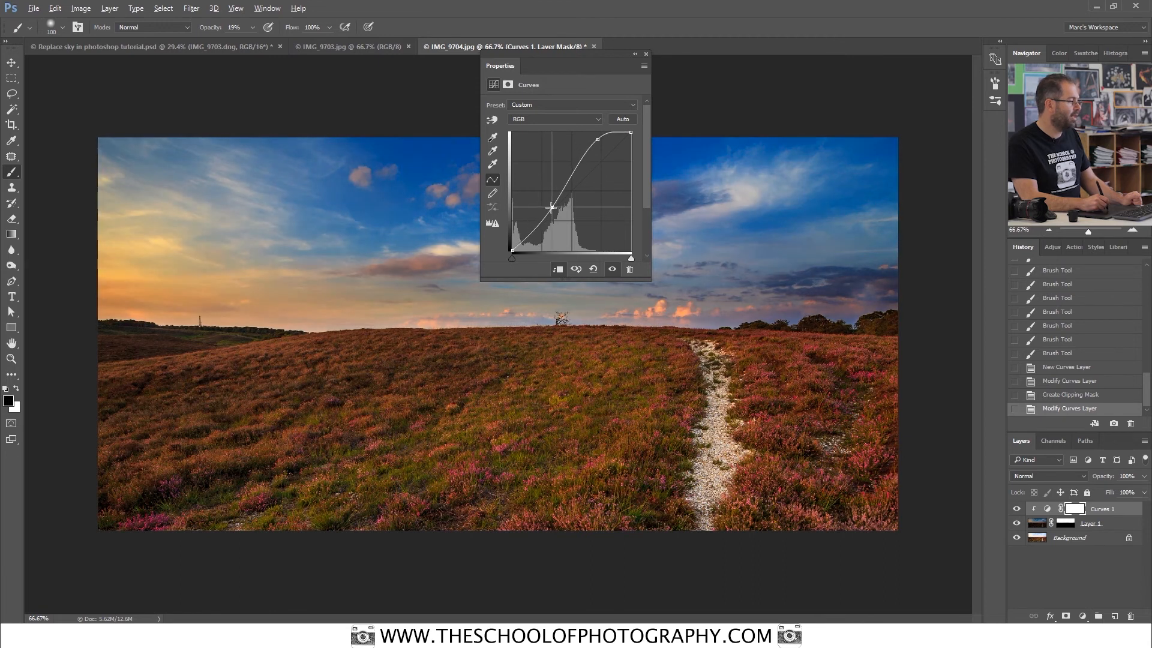
left_click_drag(576, 139, 595, 133)
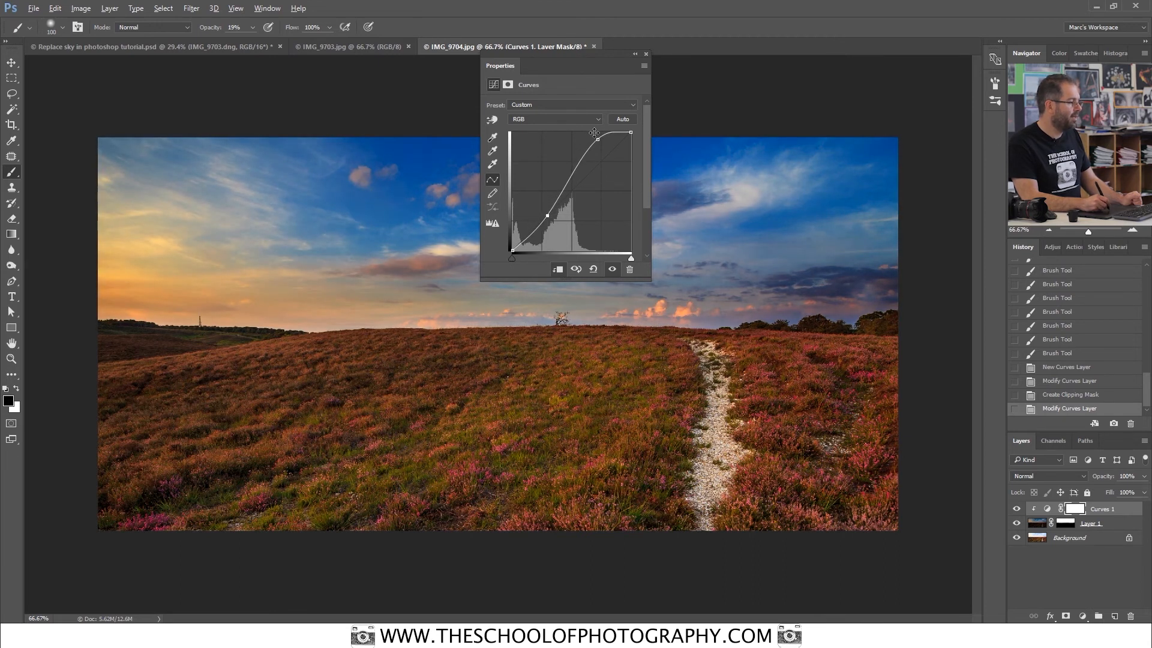
left_click_drag(595, 133, 582, 140)
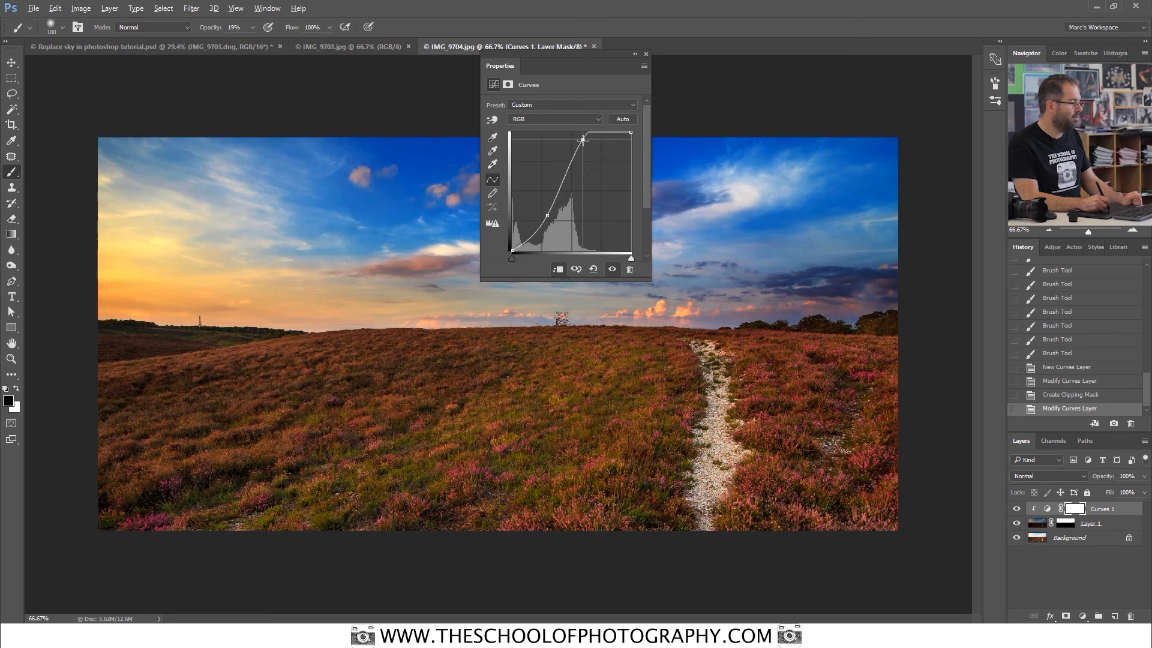
left_click_drag(582, 140, 584, 145)
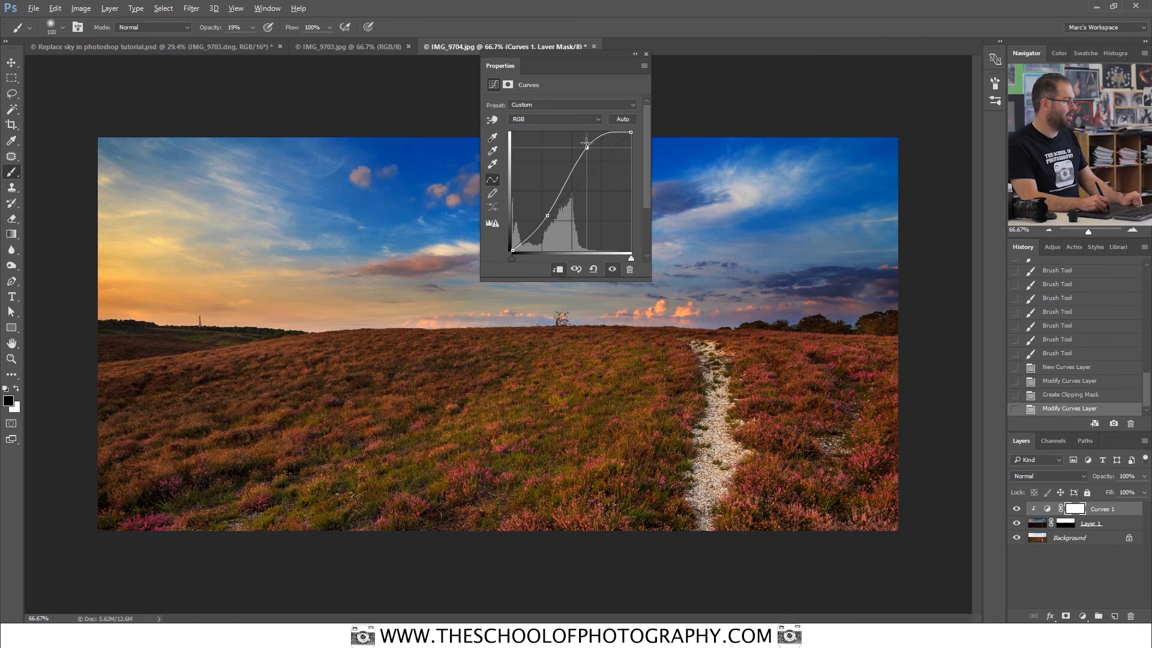
left_click_drag(588, 144, 587, 143)
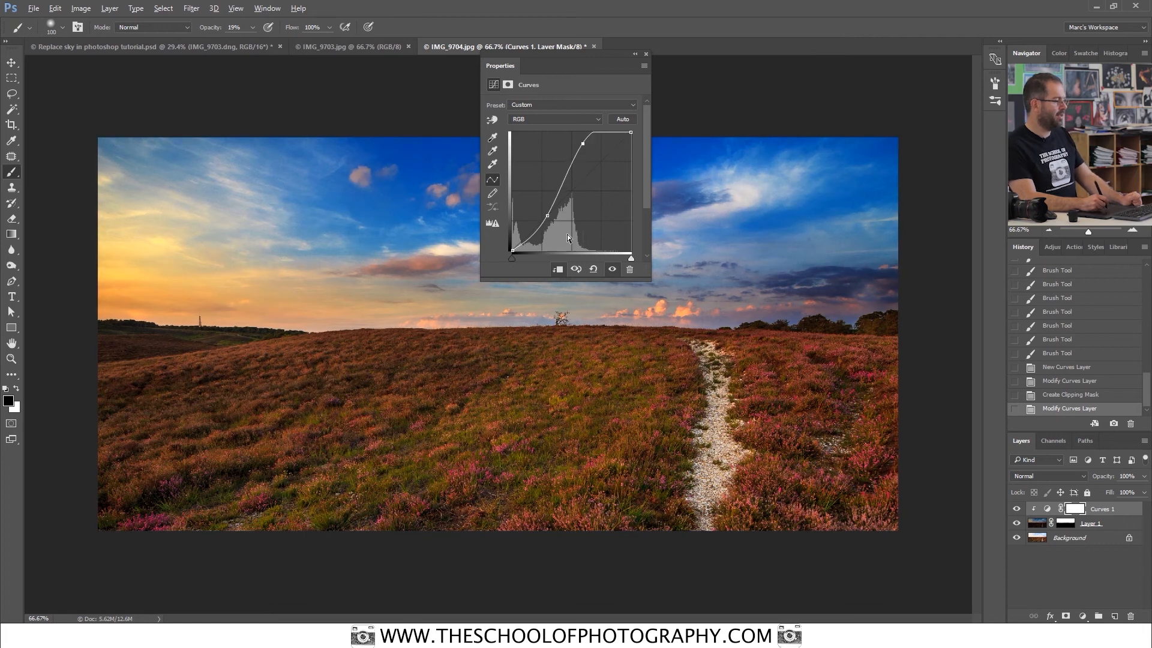
left_click(644, 53)
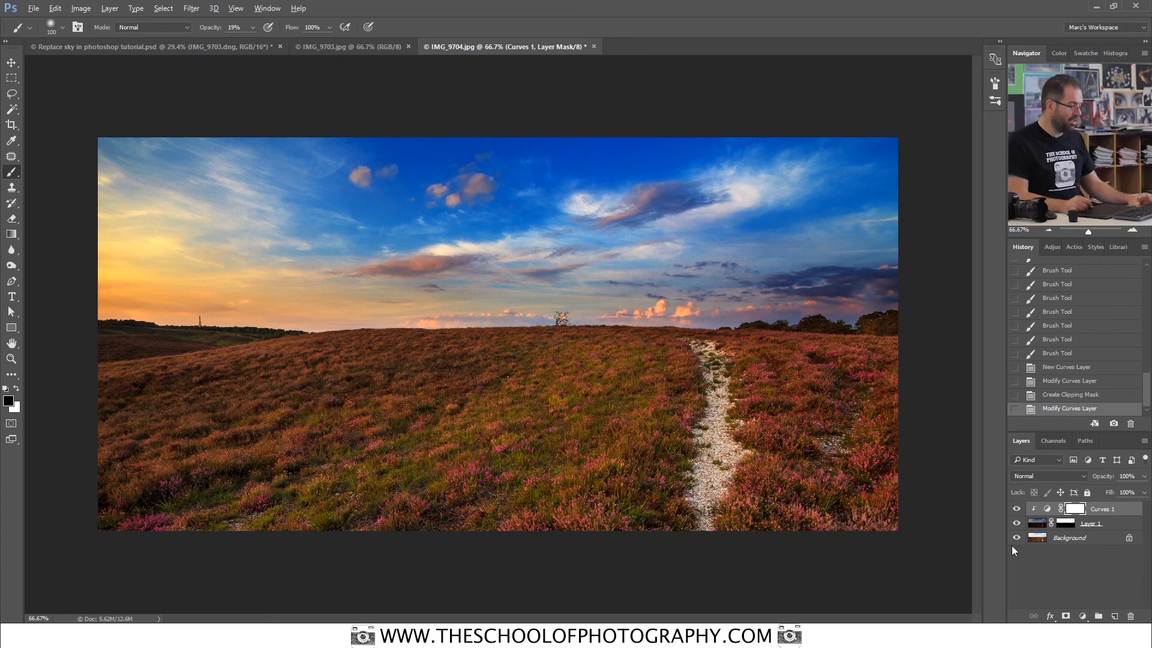
left_click(1017, 523)
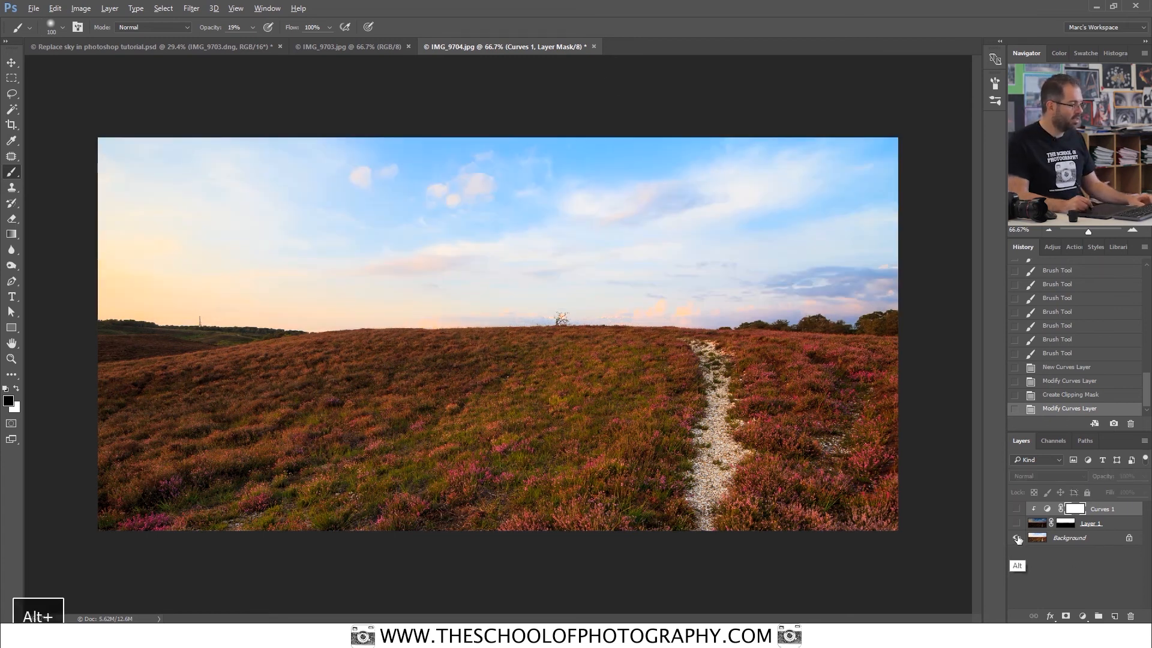
left_click(1017, 537)
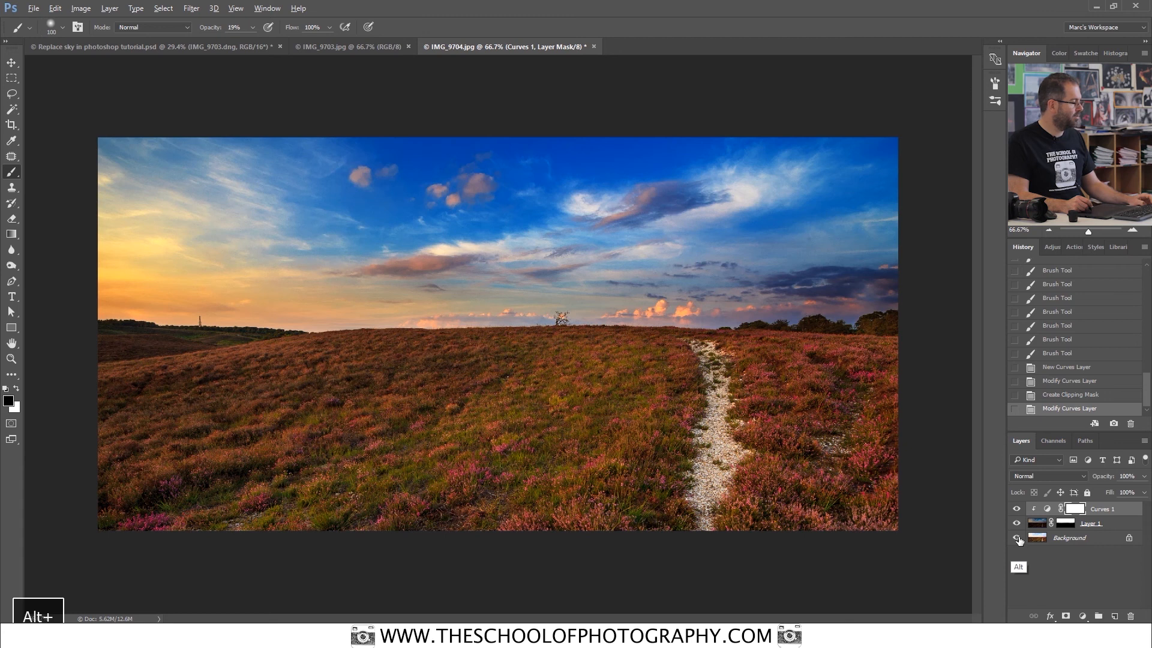